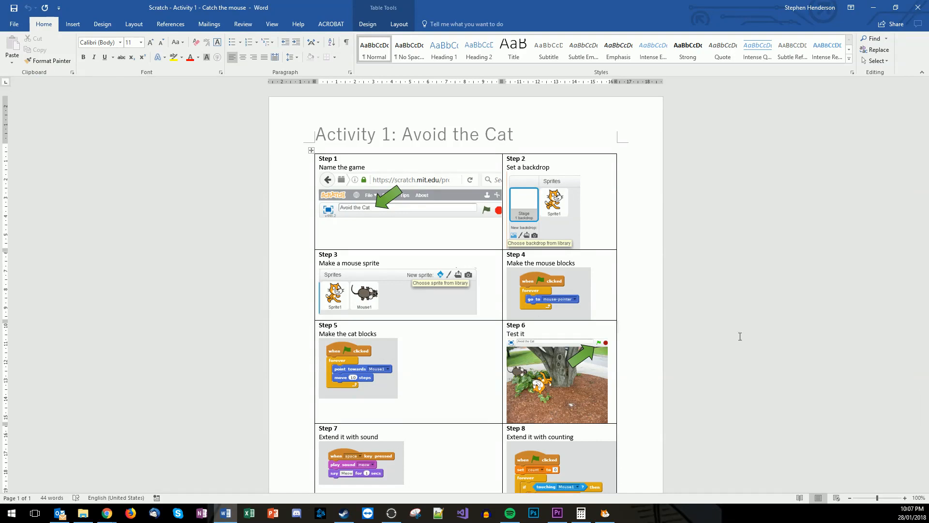
{"action": "mouse_move", "coordinate": [621, 254]}
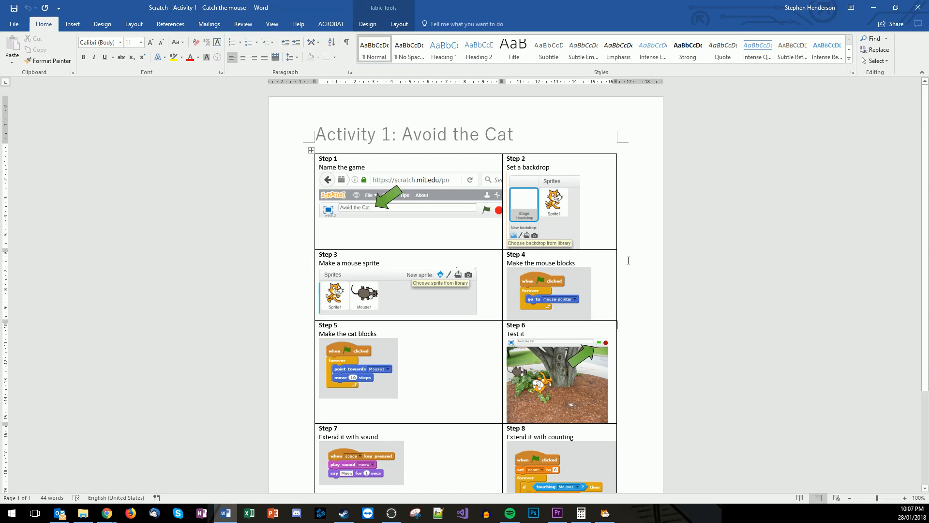
- Scroll through the Avoid the Cat activity sheet in Word
{"action": "scroll", "scroll_direction": "down", "scroll_amount": 3}
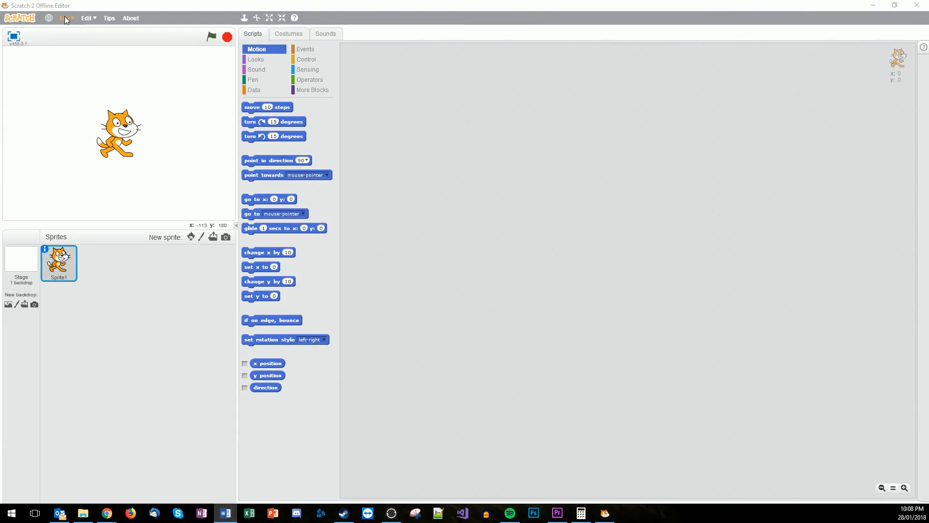
- Save the project as 'Avoid the cat' on the Desktop, replacing the existing file
{"action": "left_click", "coordinate": [223, 513]}
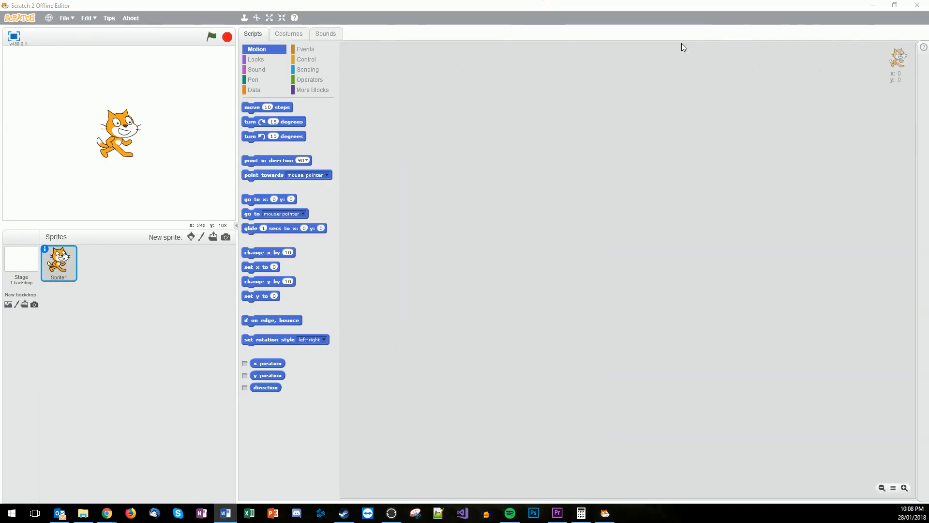
{"action": "left_click", "coordinate": [63, 18]}
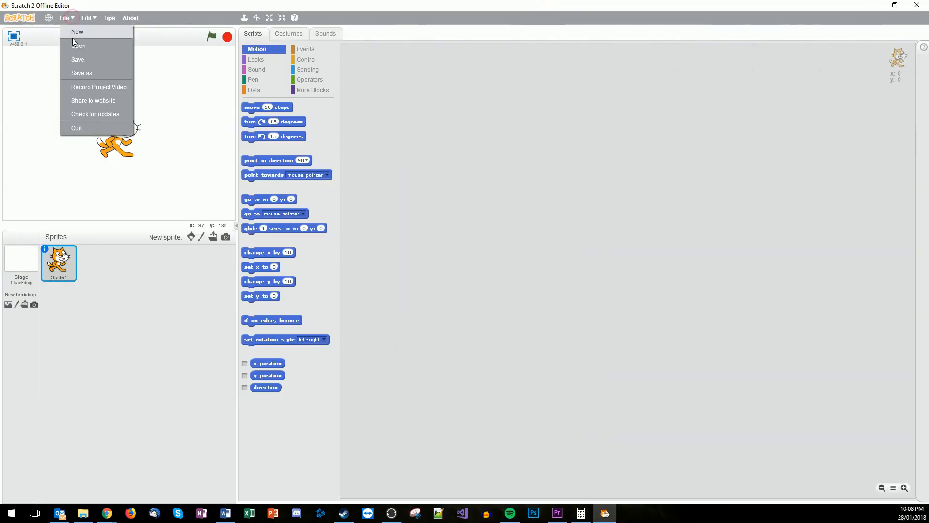
{"action": "left_click", "coordinate": [77, 59]}
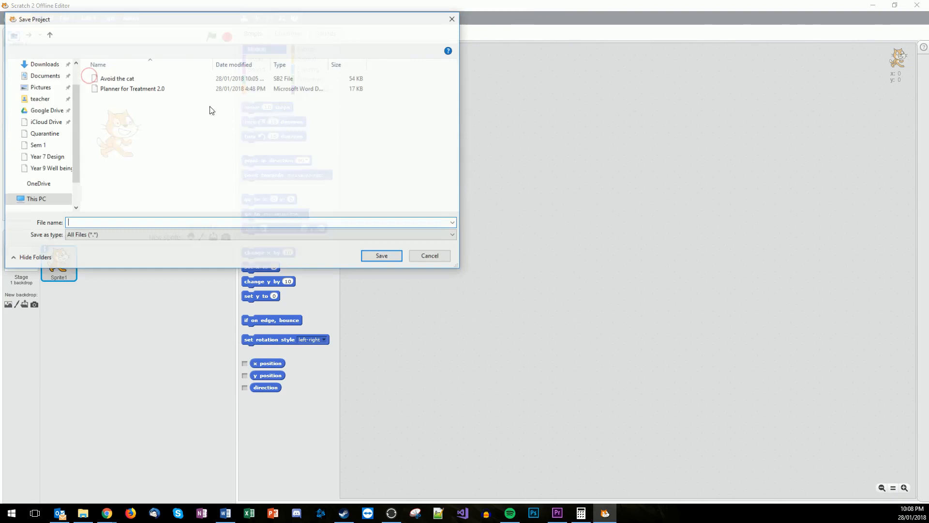
{"action": "left_click", "coordinate": [117, 77]}
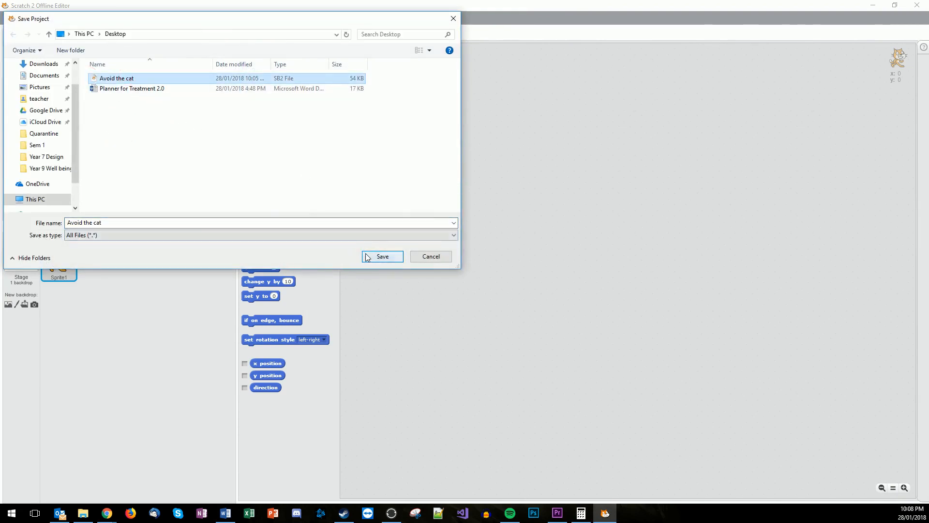
{"action": "left_click", "coordinate": [382, 256]}
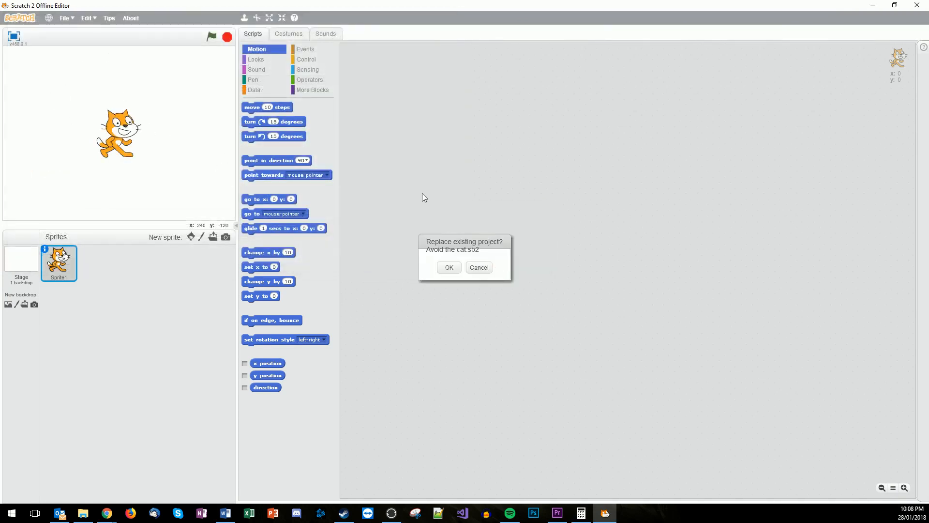
{"action": "left_click", "coordinate": [449, 267]}
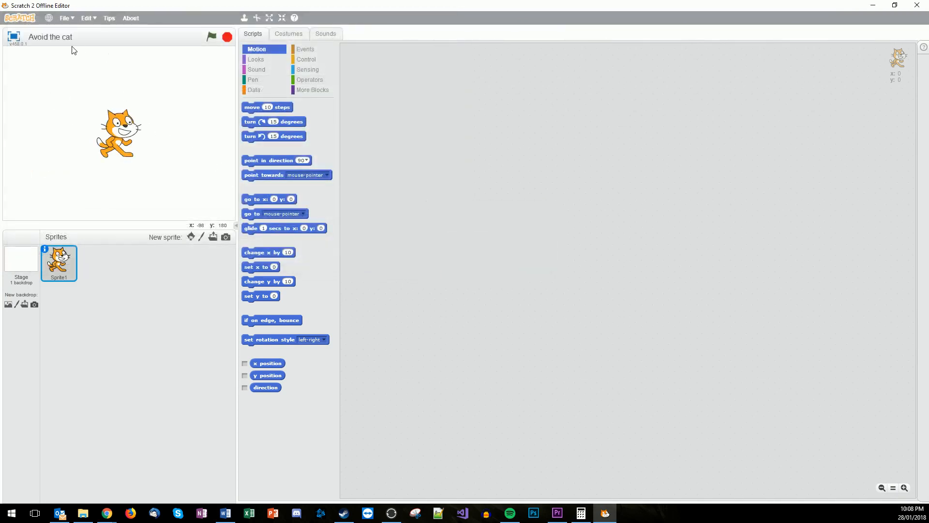
- Give the Stage a second blank backdrop and bring up the backdrop library
{"action": "left_click", "coordinate": [270, 17]}
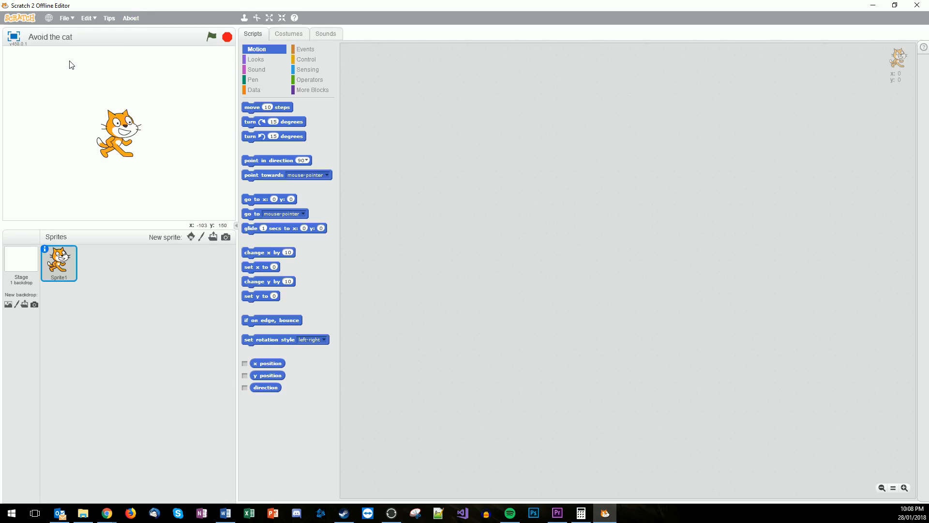
{"action": "mouse_move", "coordinate": [178, 108]}
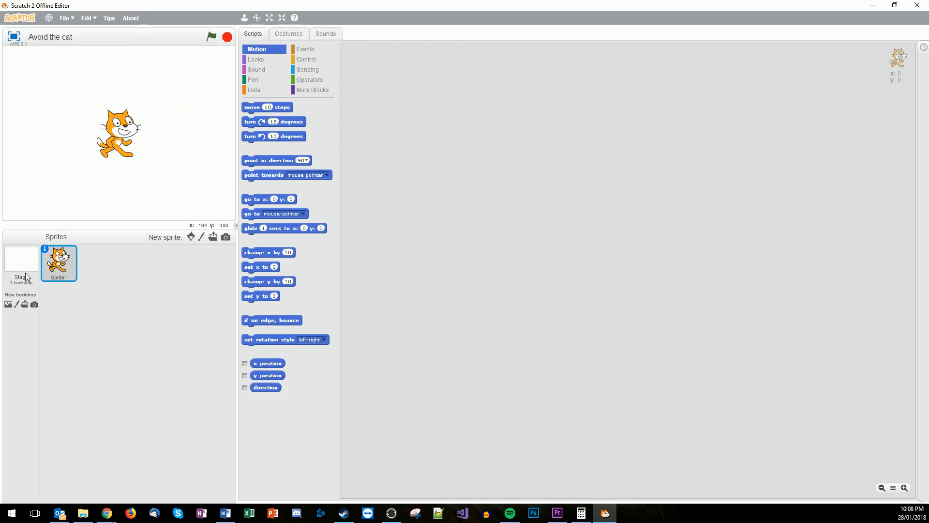
{"action": "mouse_move", "coordinate": [28, 262]}
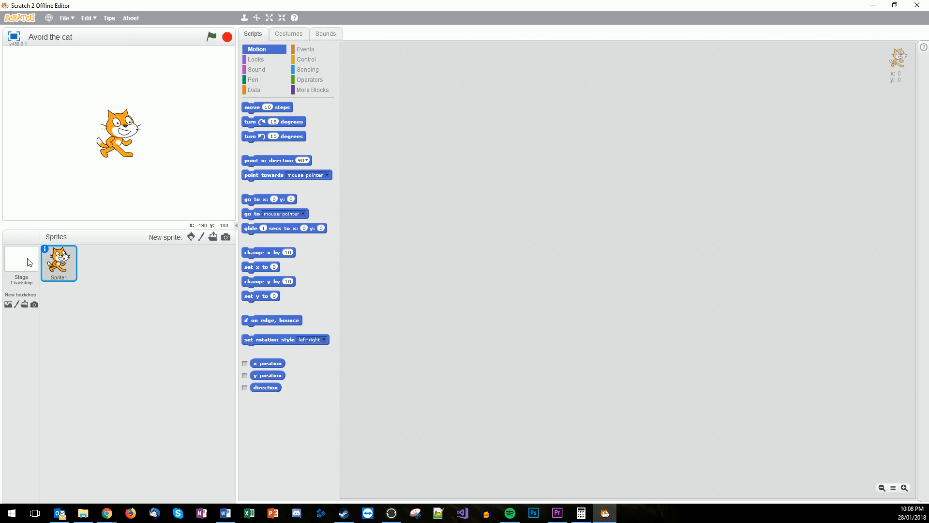
{"action": "left_click", "coordinate": [20, 260]}
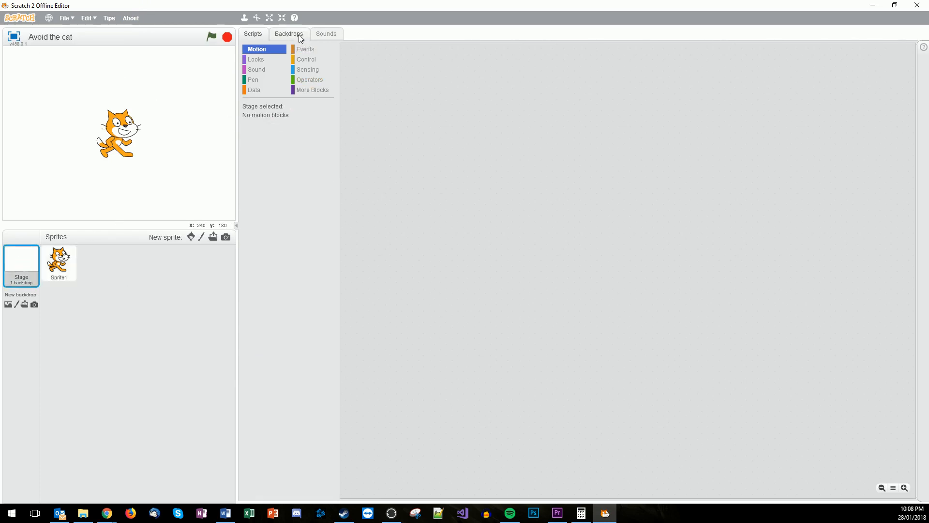
{"action": "left_click", "coordinate": [288, 33]}
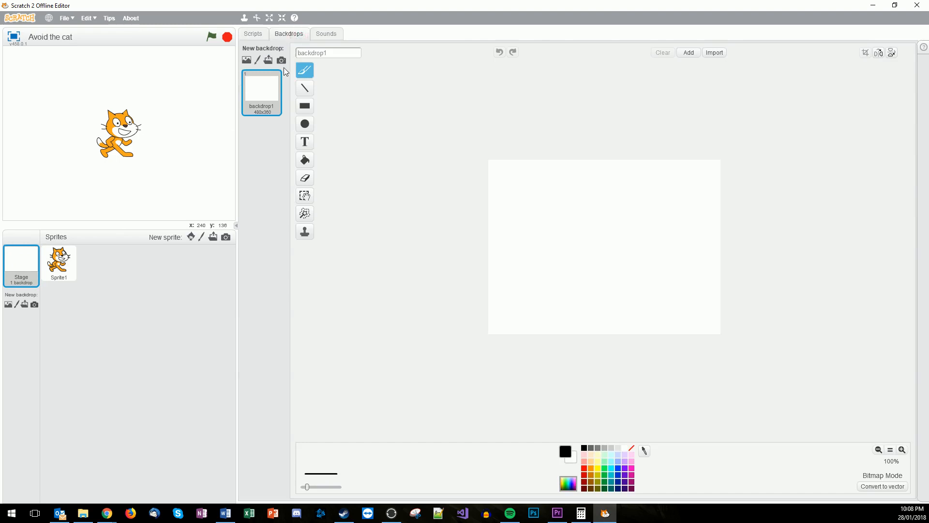
{"action": "mouse_move", "coordinate": [268, 60]}
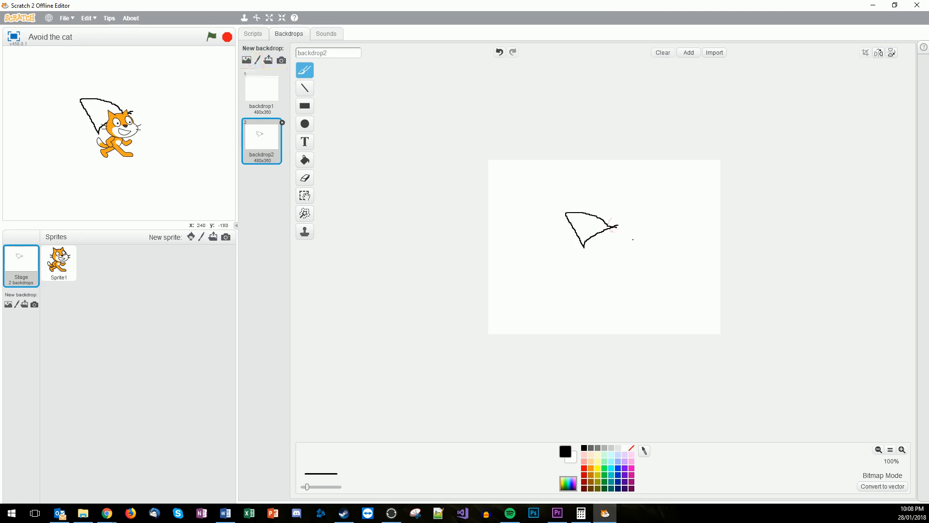
{"action": "left_click", "coordinate": [662, 52]}
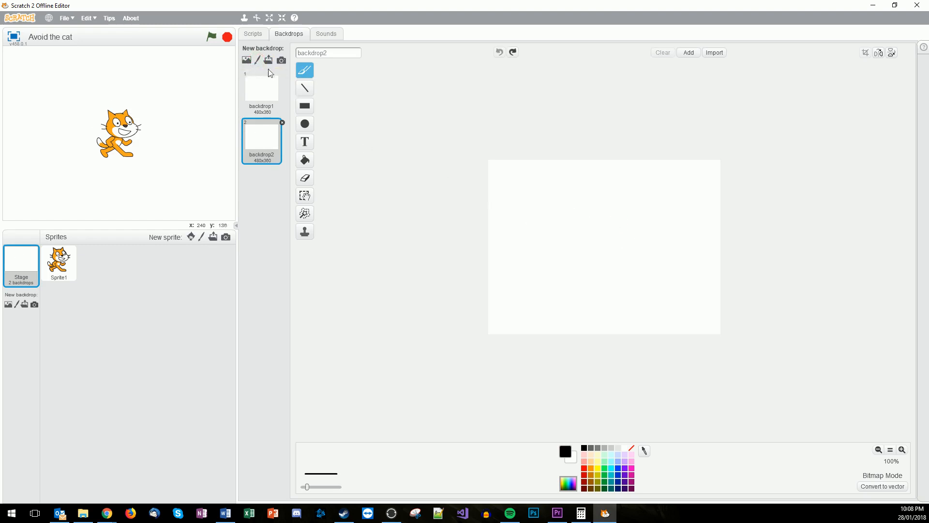
{"action": "mouse_move", "coordinate": [282, 60]}
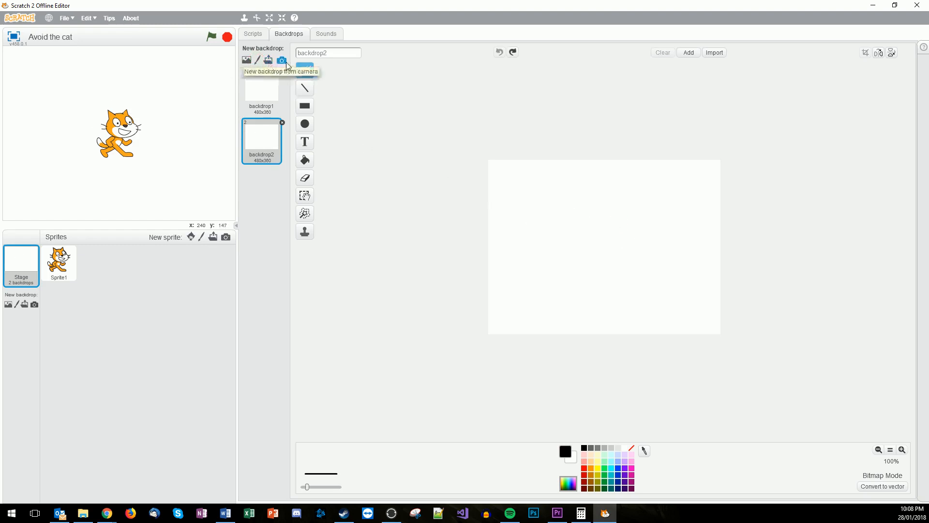
{"action": "left_click", "coordinate": [246, 60]}
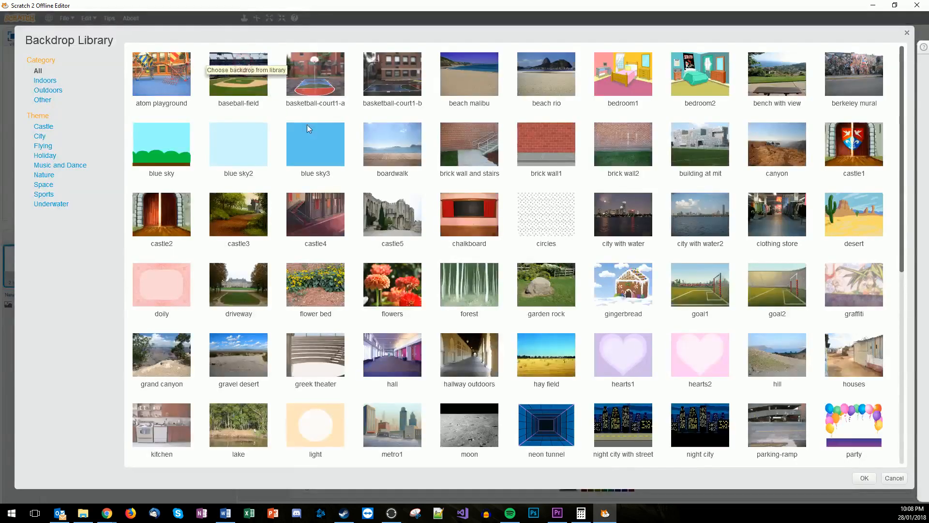
- Scroll the Backdrop Library to find the blue sky scene
{"action": "scroll", "scroll_direction": "down", "scroll_amount": 3}
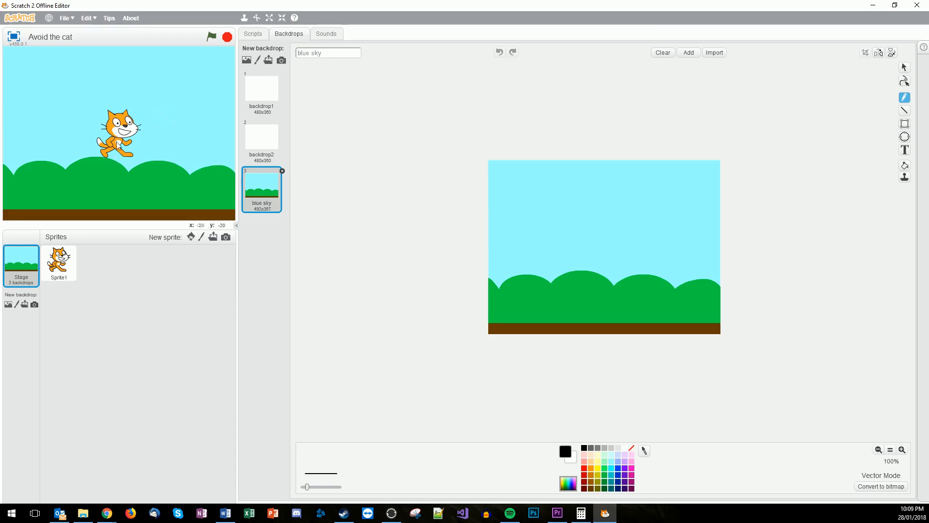
{"action": "mouse_move", "coordinate": [151, 180]}
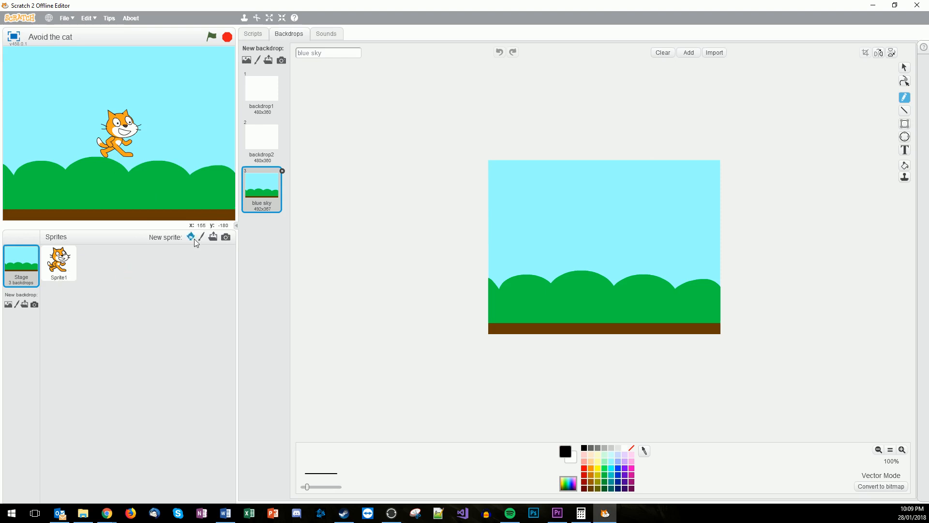
{"action": "mouse_move", "coordinate": [190, 236]}
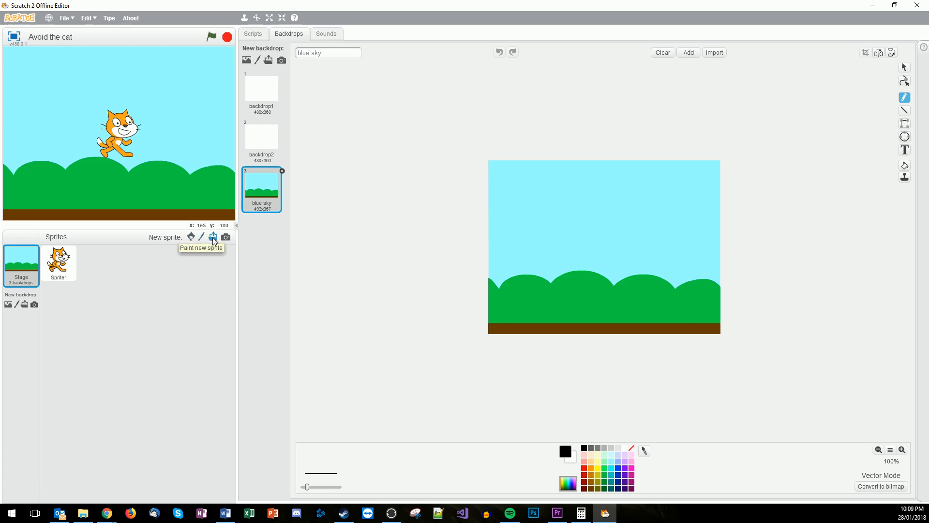
{"action": "mouse_move", "coordinate": [213, 236]}
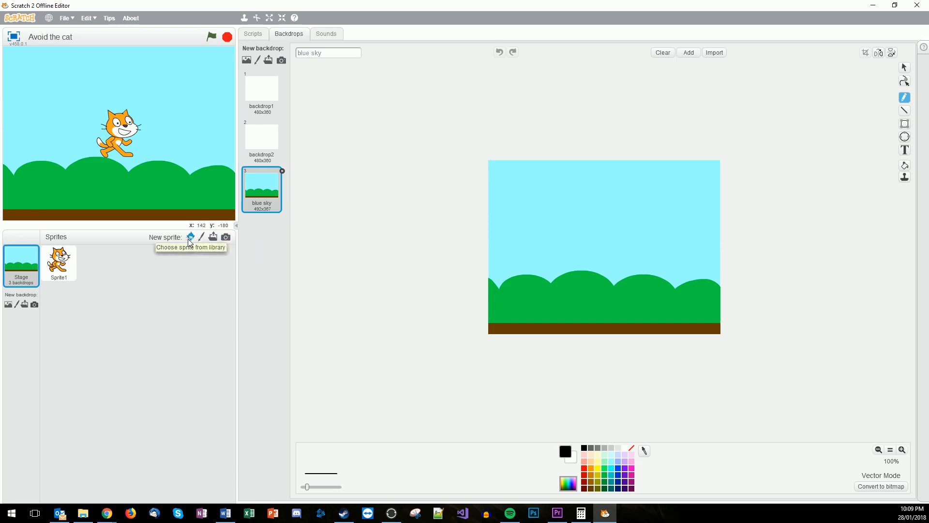
{"action": "left_click", "coordinate": [190, 237]}
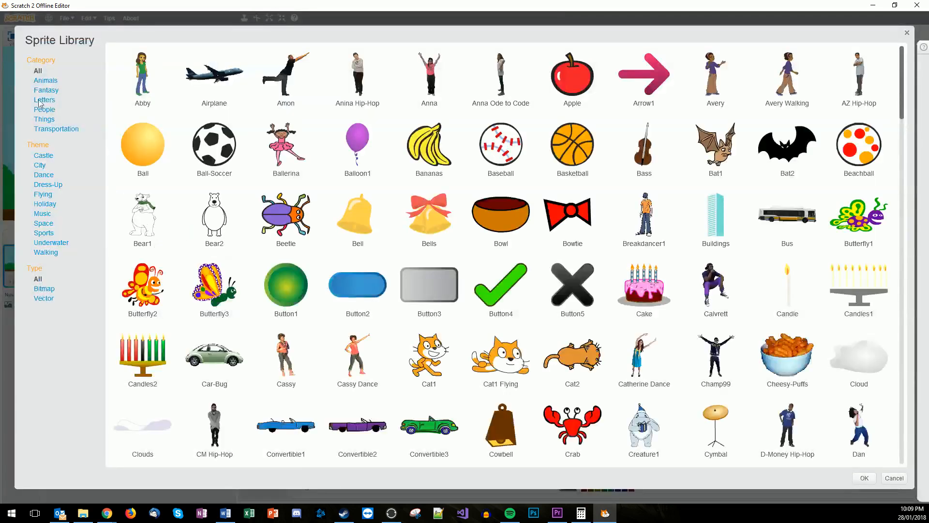
{"action": "left_click", "coordinate": [47, 80]}
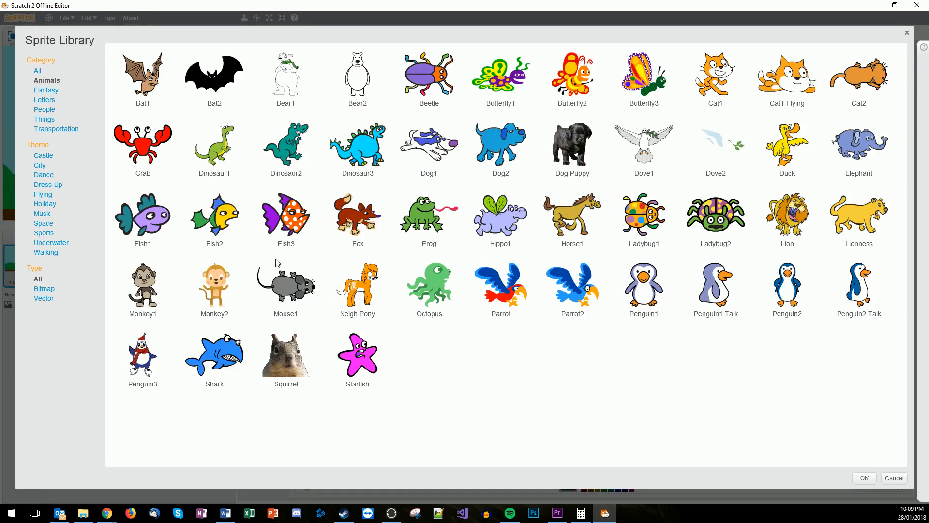
{"action": "left_click", "coordinate": [285, 289]}
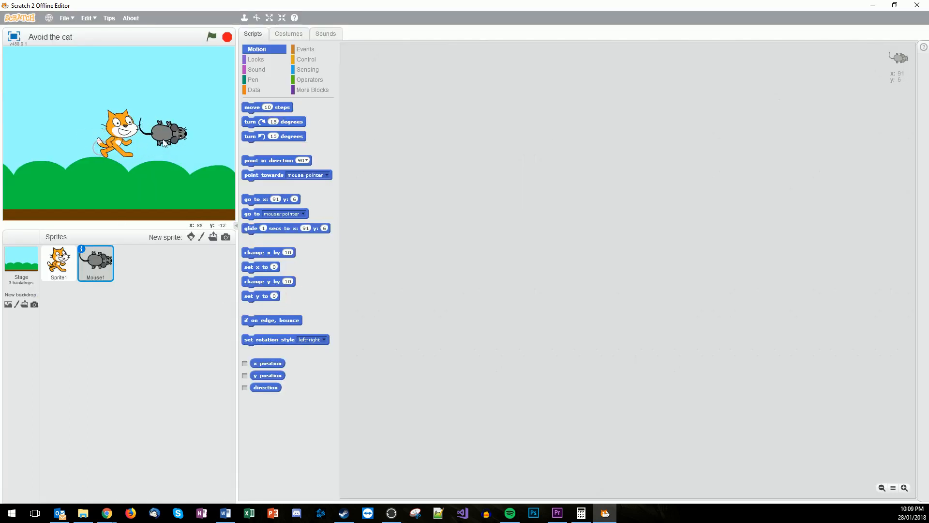
{"action": "left_click", "coordinate": [59, 262]}
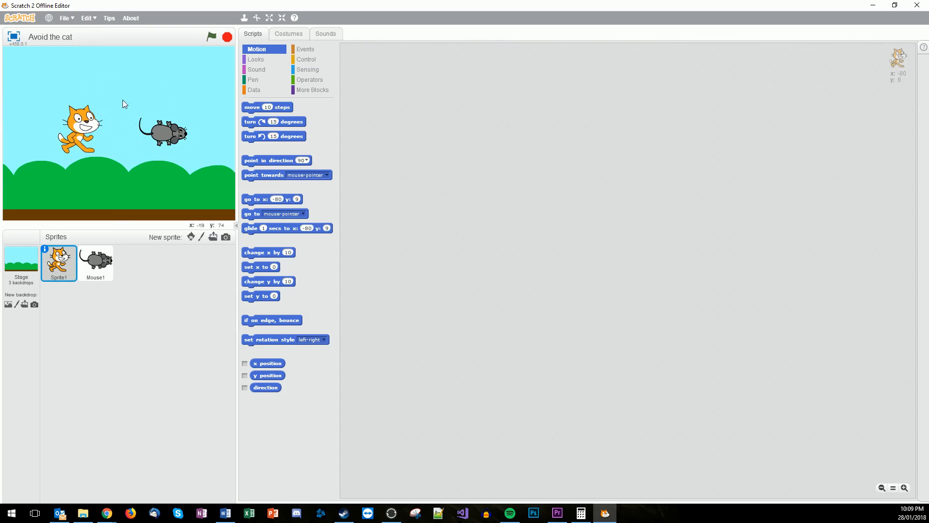
{"action": "mouse_move", "coordinate": [161, 173]}
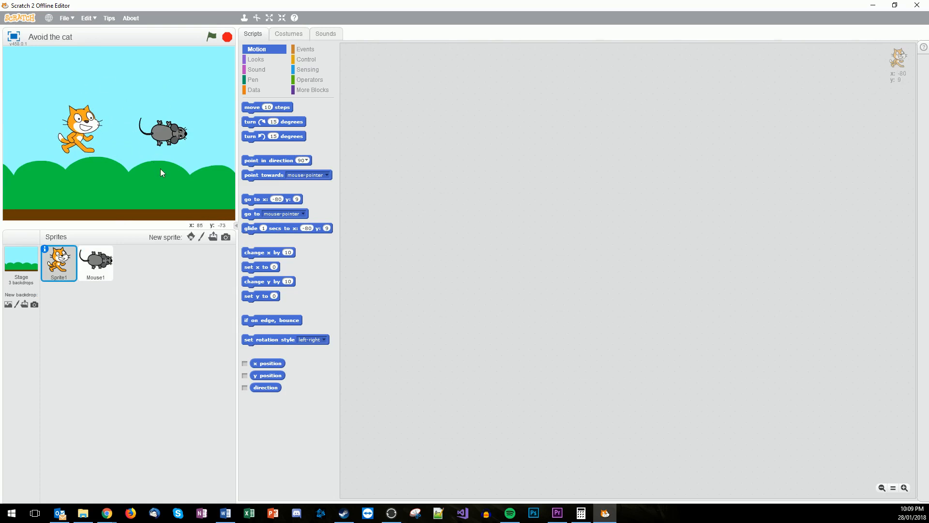
{"action": "mouse_move", "coordinate": [48, 165]}
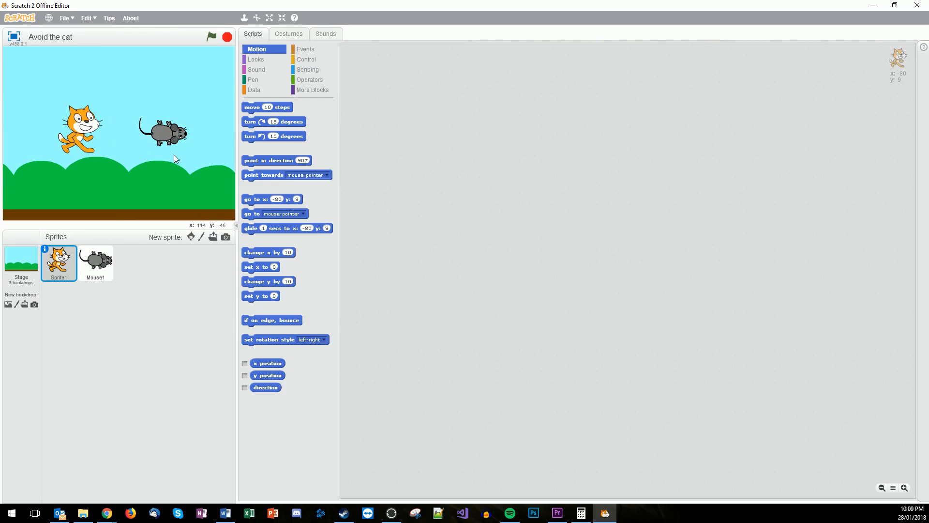
- Script Mouse1: when flag clicked, forever go to mouse-pointer, then run it to test
{"action": "left_click", "coordinate": [96, 259]}
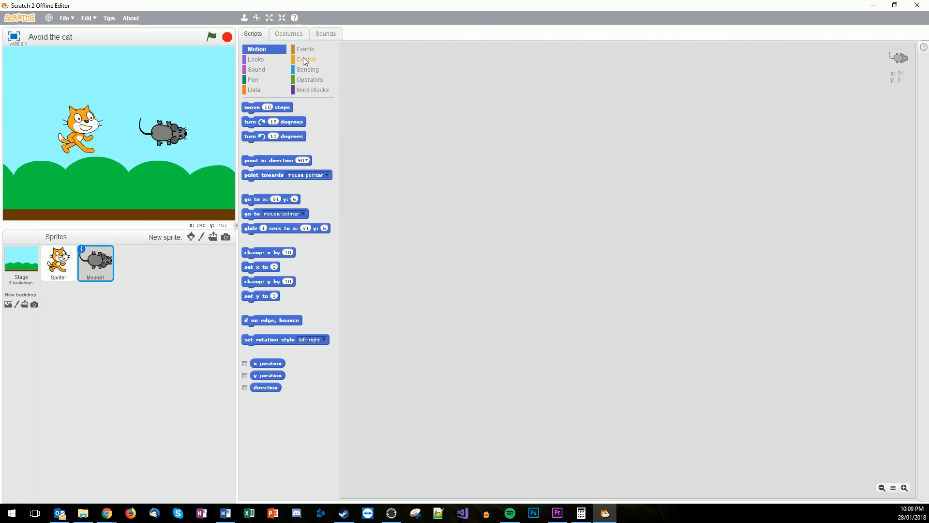
{"action": "left_click", "coordinate": [306, 59]}
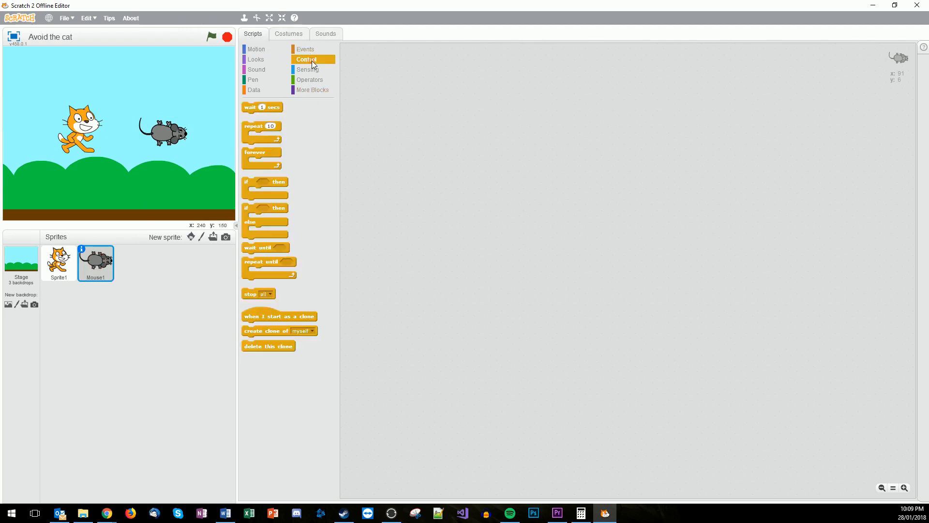
{"action": "left_click", "coordinate": [305, 49]}
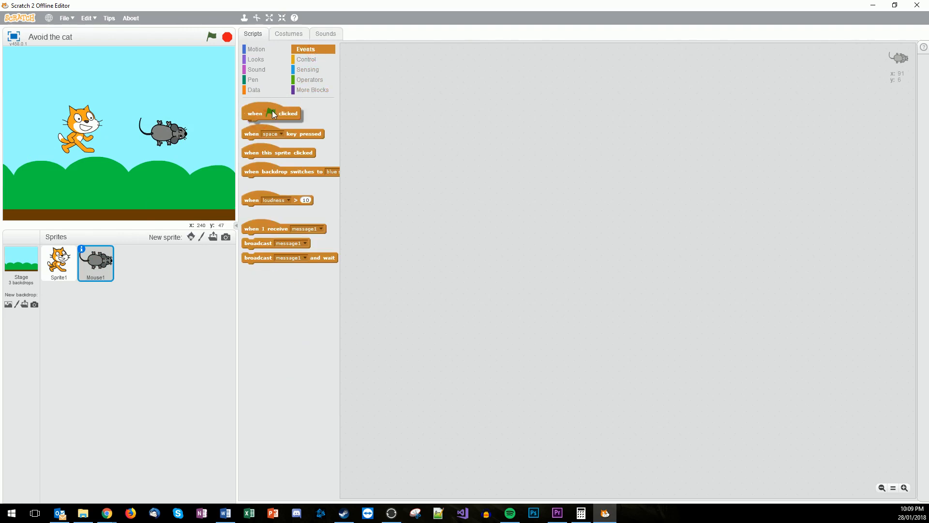
{"action": "left_click_drag", "start_coordinate": [271, 113], "coordinate": [384, 64]}
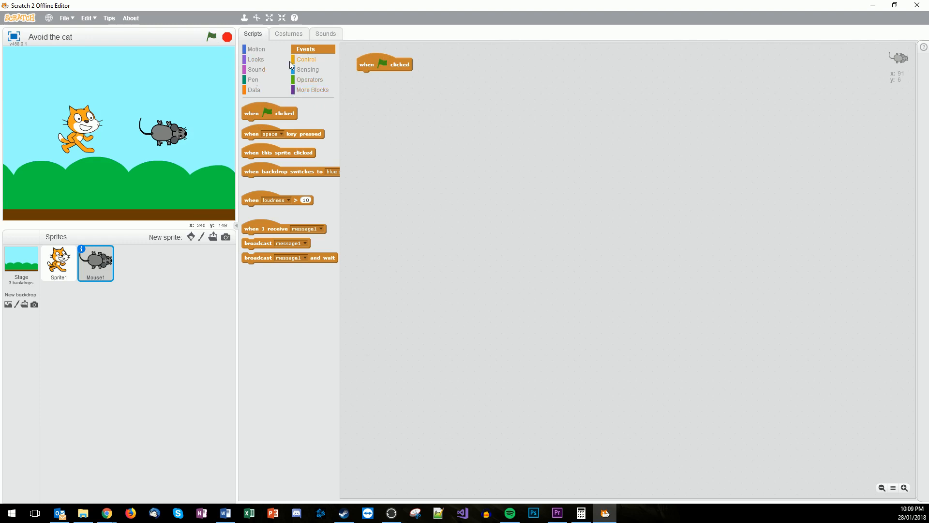
{"action": "left_click", "coordinate": [307, 59]}
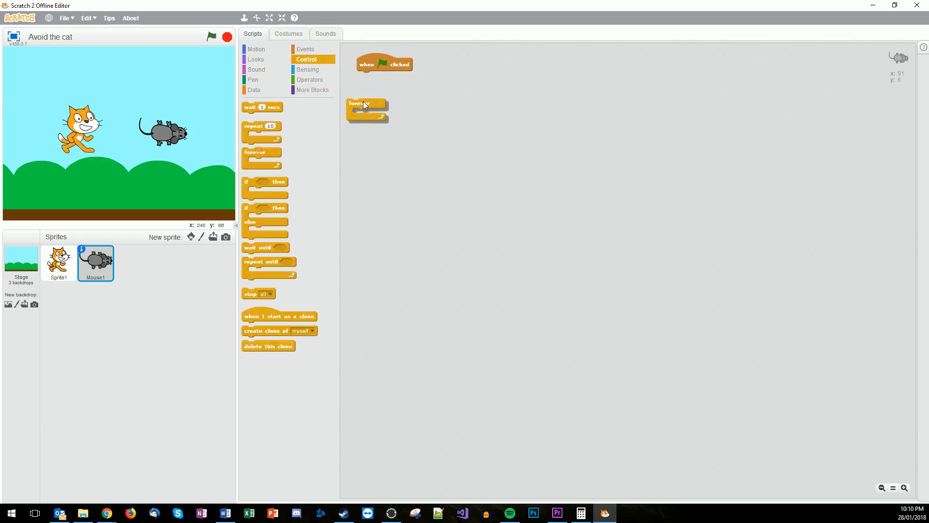
{"action": "left_click_drag", "start_coordinate": [366, 103], "coordinate": [369, 75]}
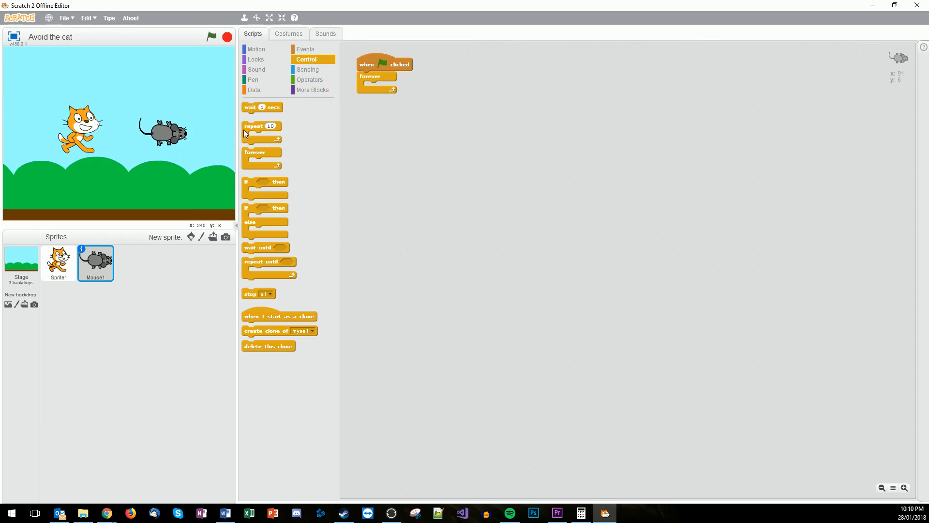
{"action": "left_click", "coordinate": [255, 48]}
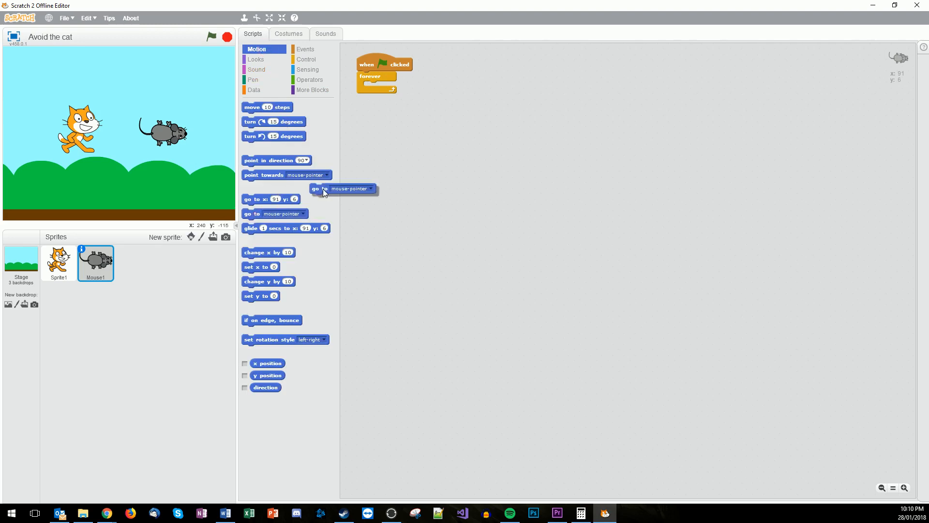
{"action": "left_click_drag", "start_coordinate": [316, 188], "coordinate": [371, 87]}
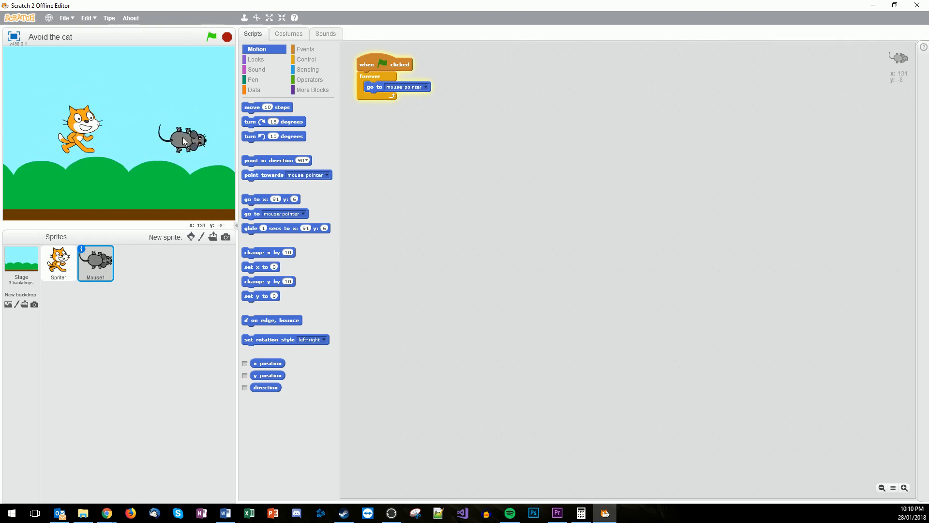
{"action": "left_click", "coordinate": [212, 35]}
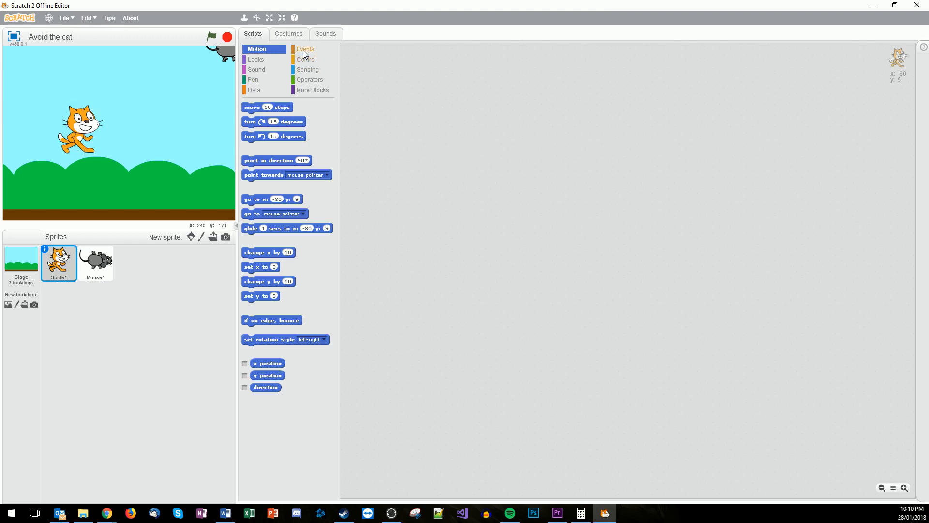
- Script the cat: when flag clicked, forever point towards Mouse1, then run it to test
{"action": "left_click", "coordinate": [305, 49]}
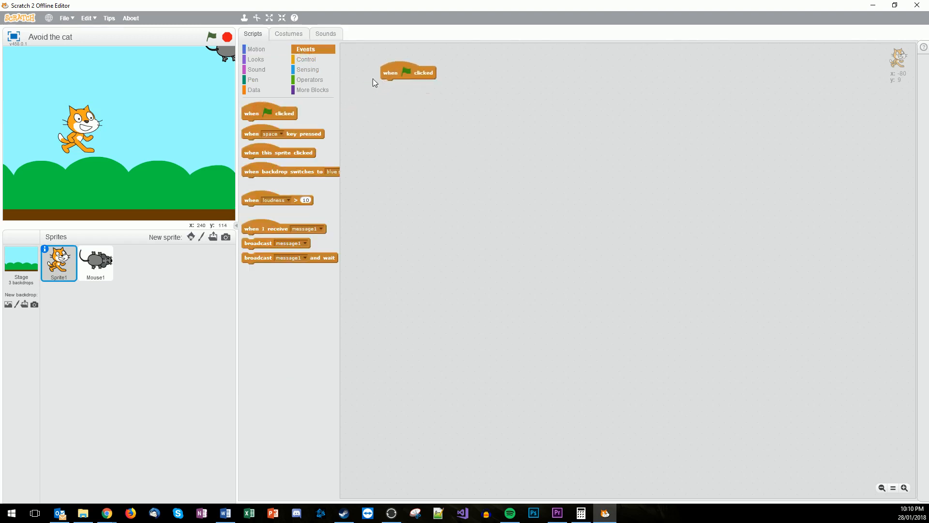
{"action": "left_click", "coordinate": [307, 59]}
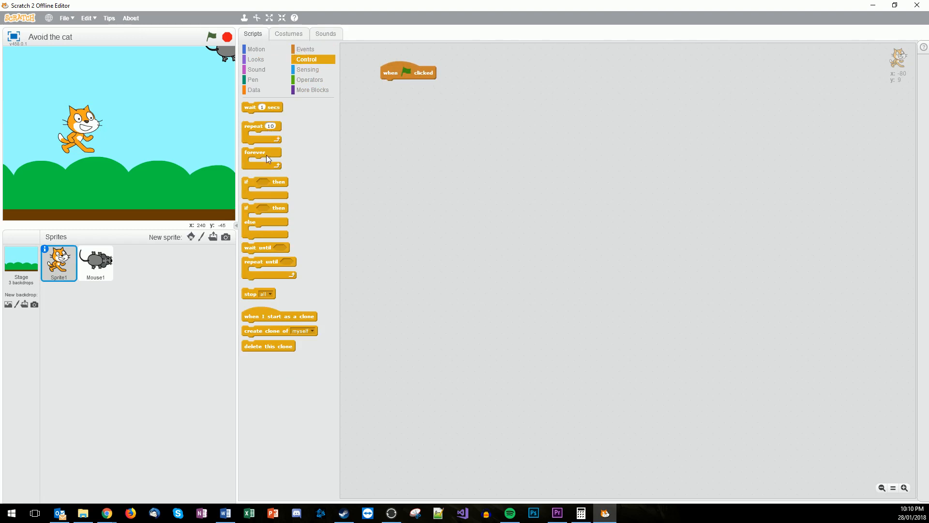
{"action": "left_click_drag", "start_coordinate": [255, 152], "coordinate": [400, 86]}
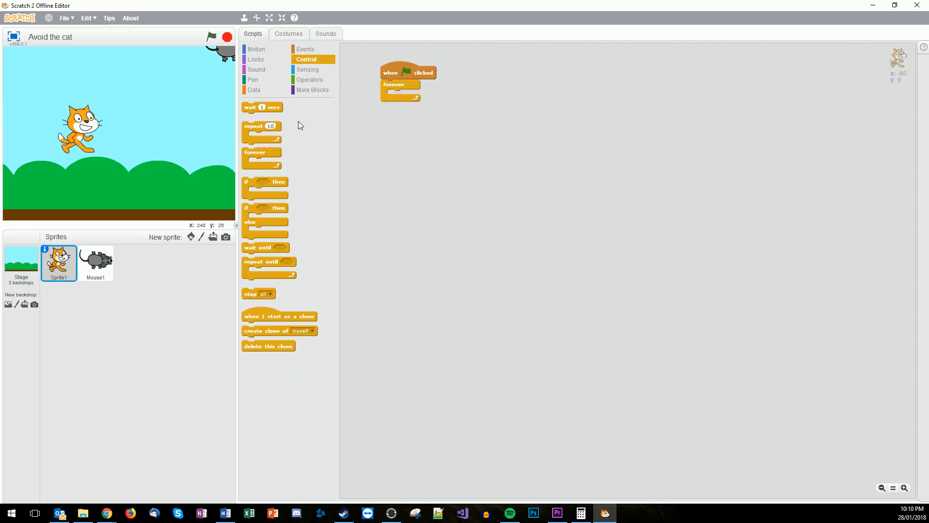
{"action": "left_click", "coordinate": [255, 48]}
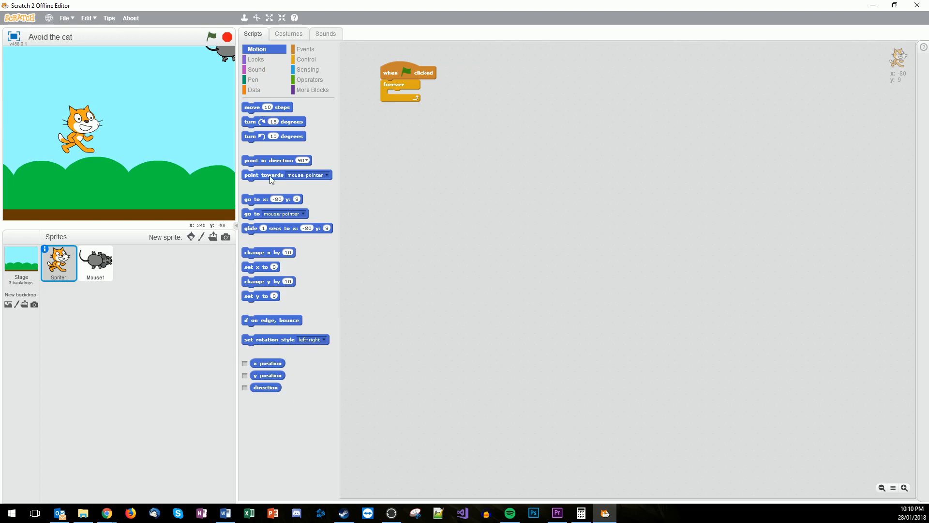
{"action": "left_click_drag", "start_coordinate": [267, 176], "coordinate": [385, 166]}
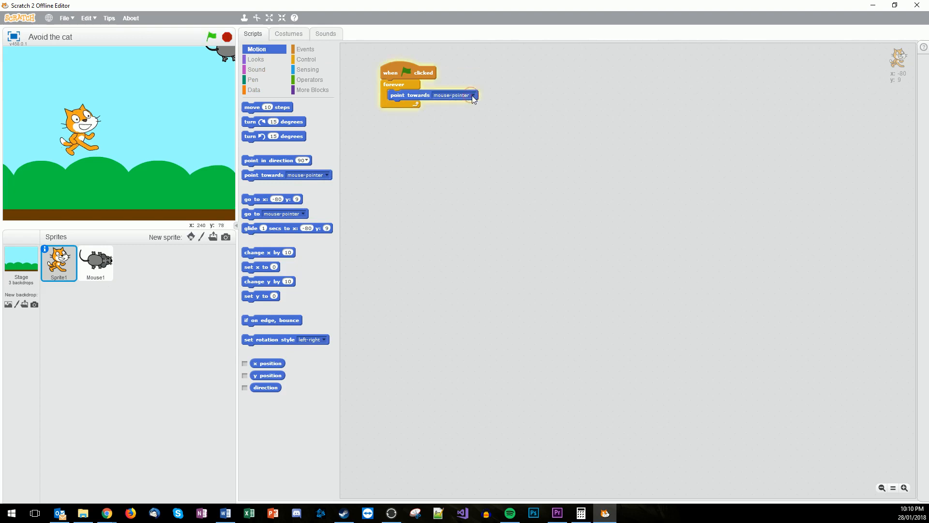
{"action": "left_click", "coordinate": [472, 95]}
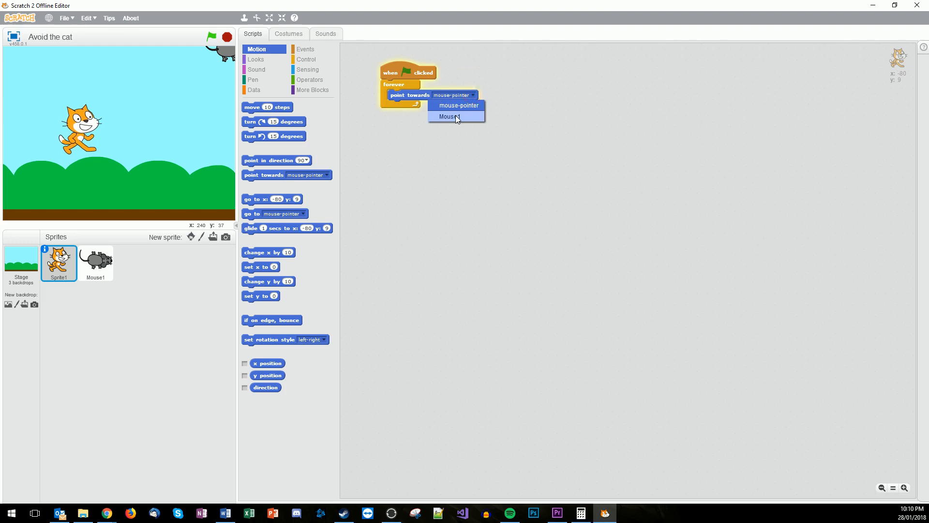
{"action": "left_click", "coordinate": [448, 116]}
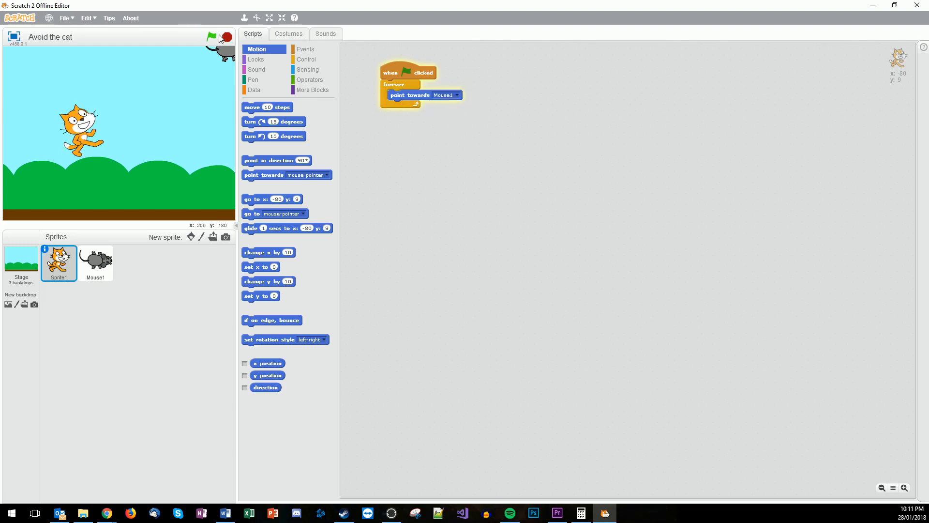
{"action": "left_click", "coordinate": [212, 37]}
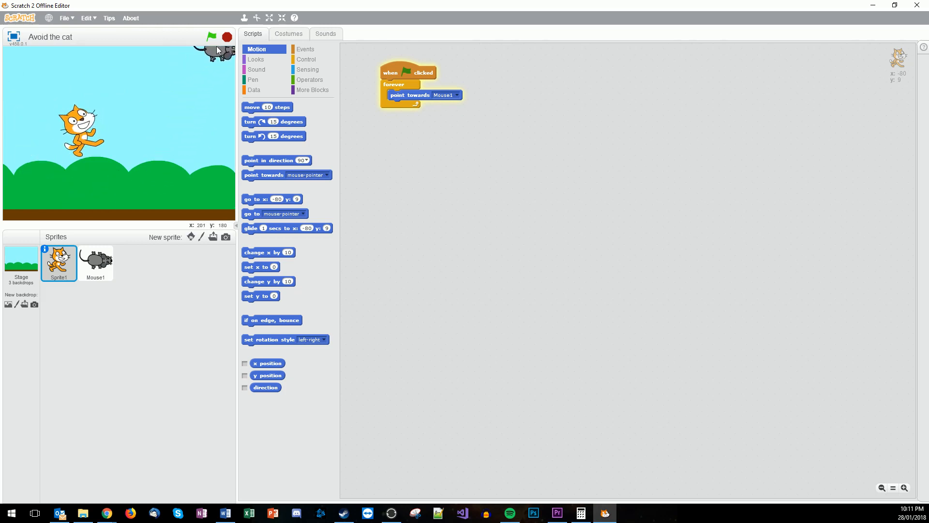
- Add 'move 10 steps' after 'point towards Mouse1' so the cat chases, and test it
{"action": "left_click", "coordinate": [226, 37]}
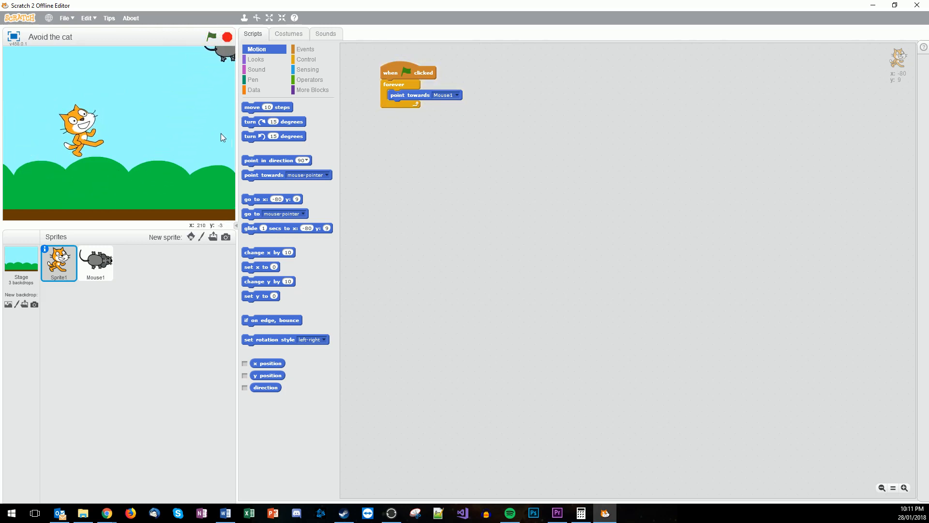
{"action": "mouse_move", "coordinate": [276, 227]}
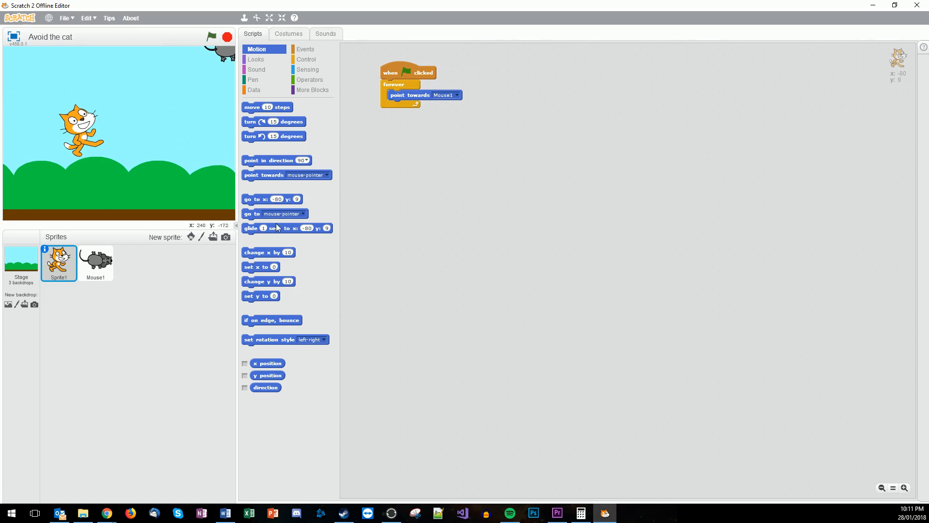
{"action": "left_click_drag", "start_coordinate": [267, 108], "coordinate": [408, 109]}
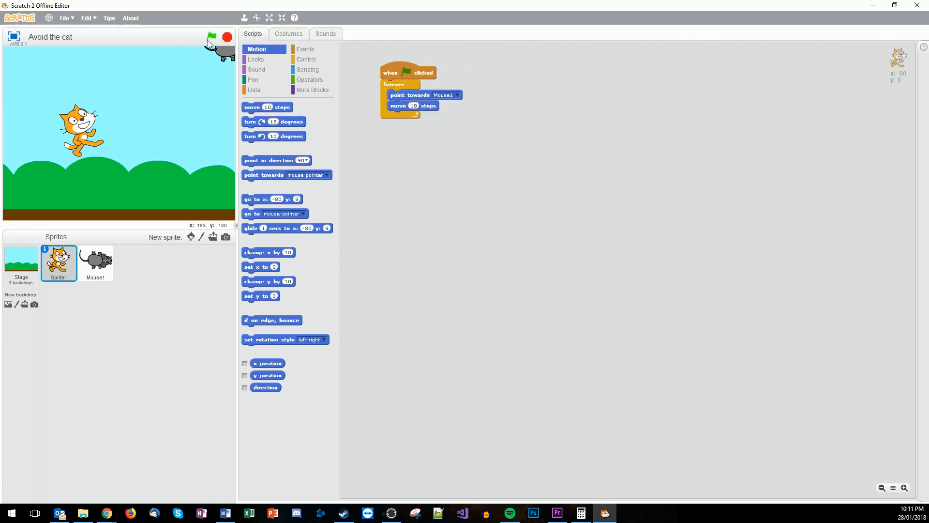
{"action": "left_click", "coordinate": [212, 37]}
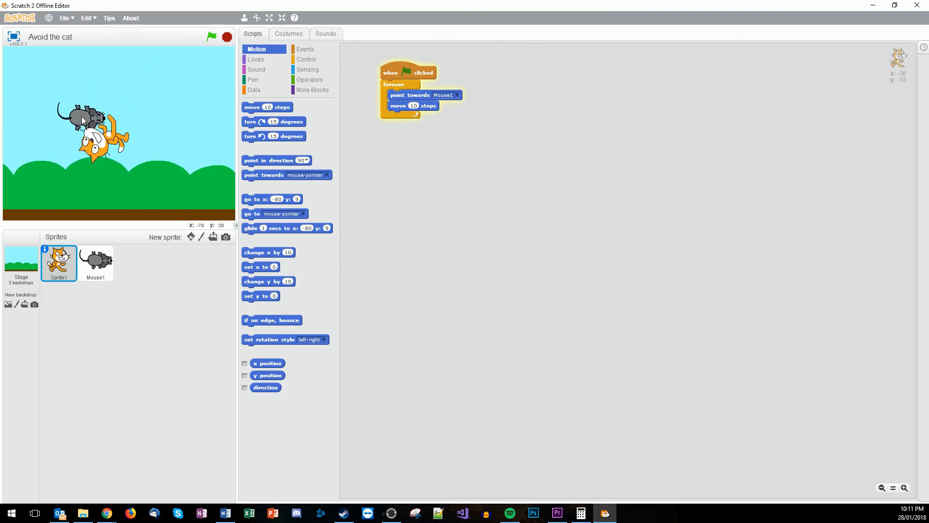
{"action": "left_click", "coordinate": [211, 37]}
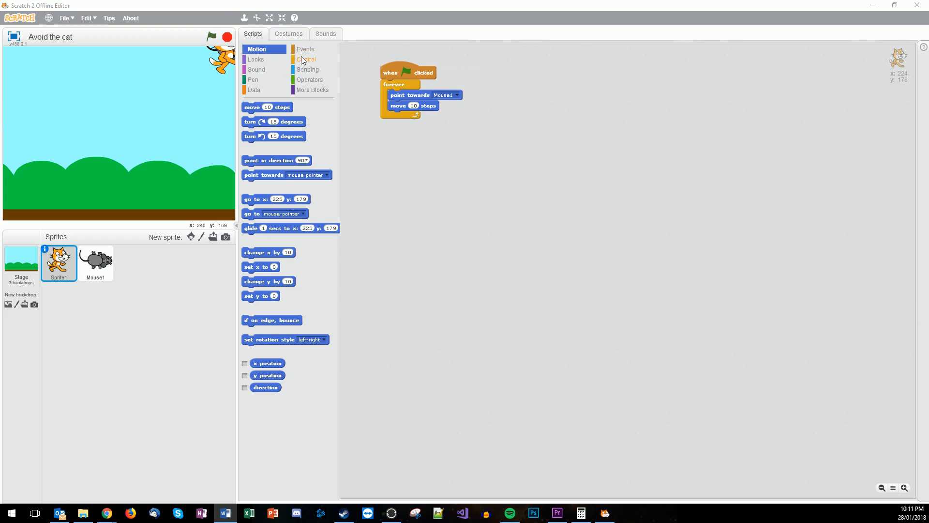
- Add a 'when space key pressed' script on the cat that plays the meow sound
{"action": "left_click", "coordinate": [304, 49]}
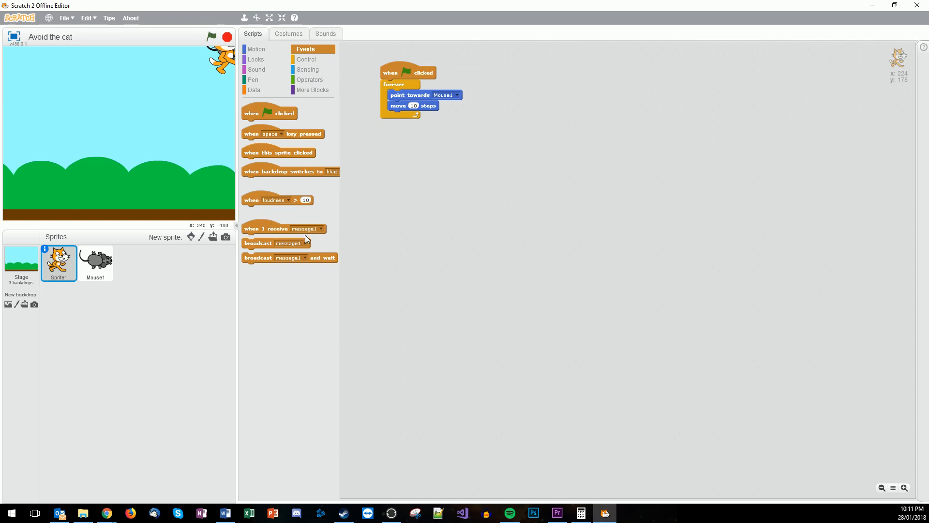
{"action": "left_click_drag", "start_coordinate": [270, 133], "coordinate": [489, 183]}
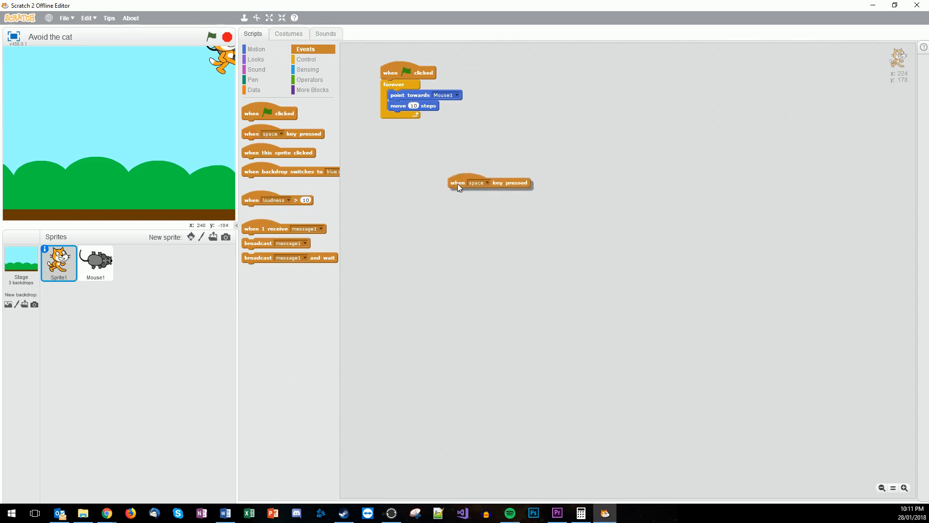
{"action": "left_click_drag", "start_coordinate": [490, 183], "coordinate": [450, 186]}
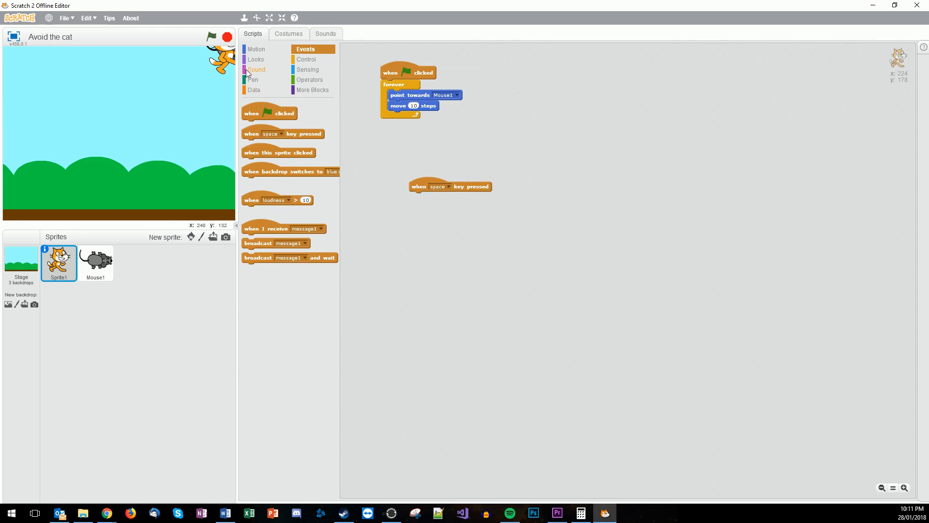
{"action": "left_click", "coordinate": [257, 70]}
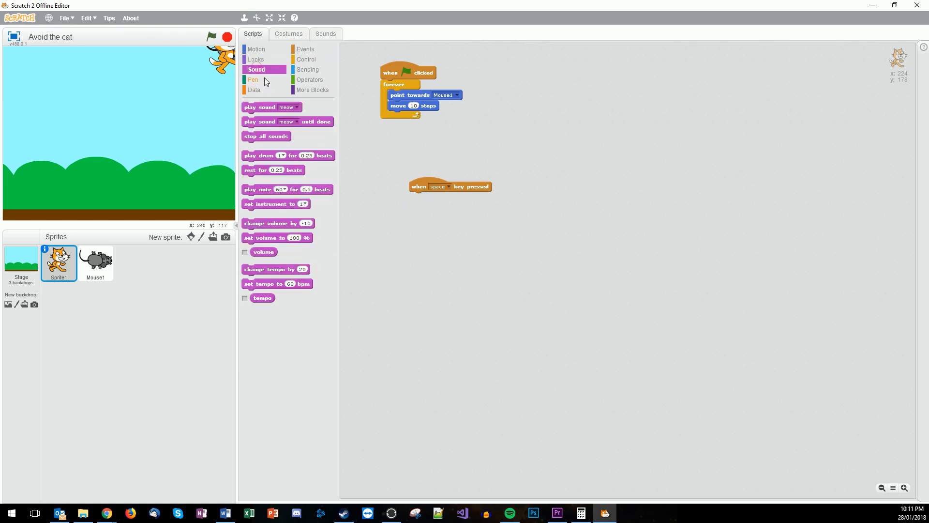
{"action": "left_click_drag", "start_coordinate": [270, 108], "coordinate": [427, 194]}
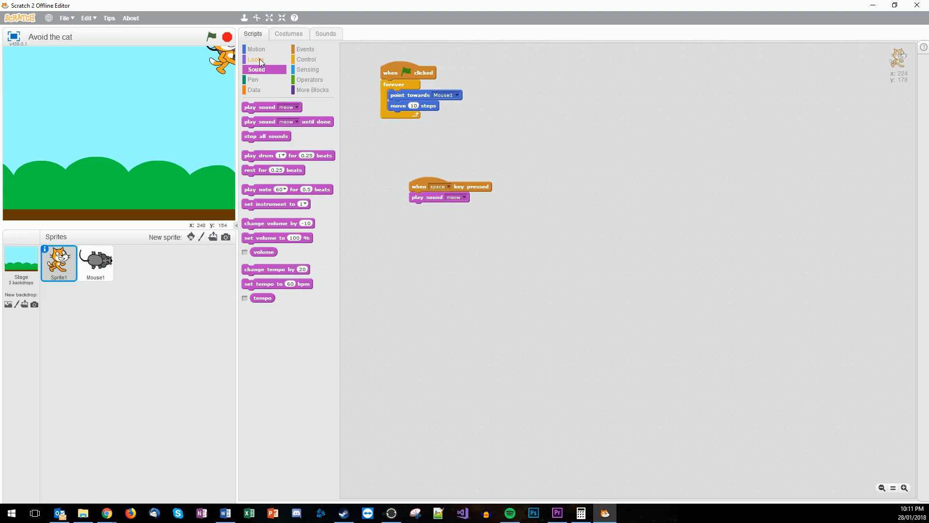
- Make the space script also say MEOW!!! for 1 second
{"action": "left_click", "coordinate": [256, 59]}
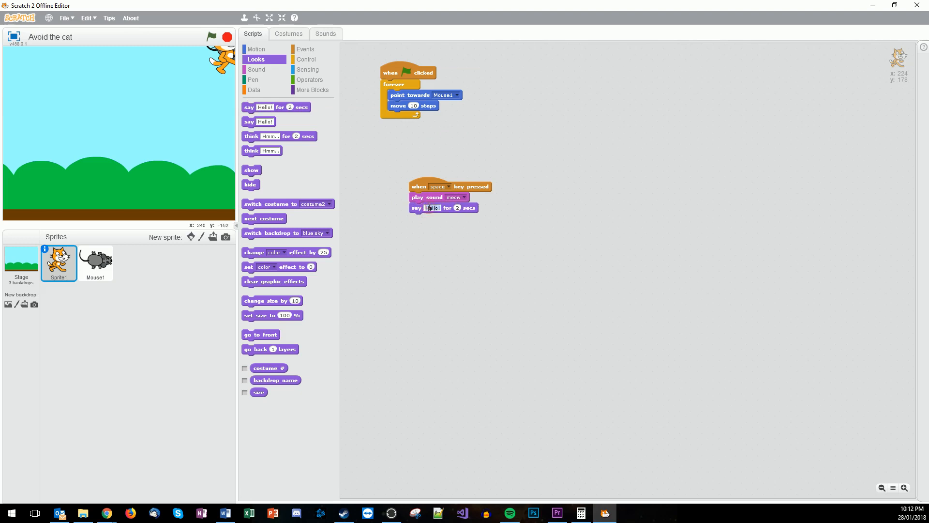
{"action": "type", "text": "MEOW!!!"}
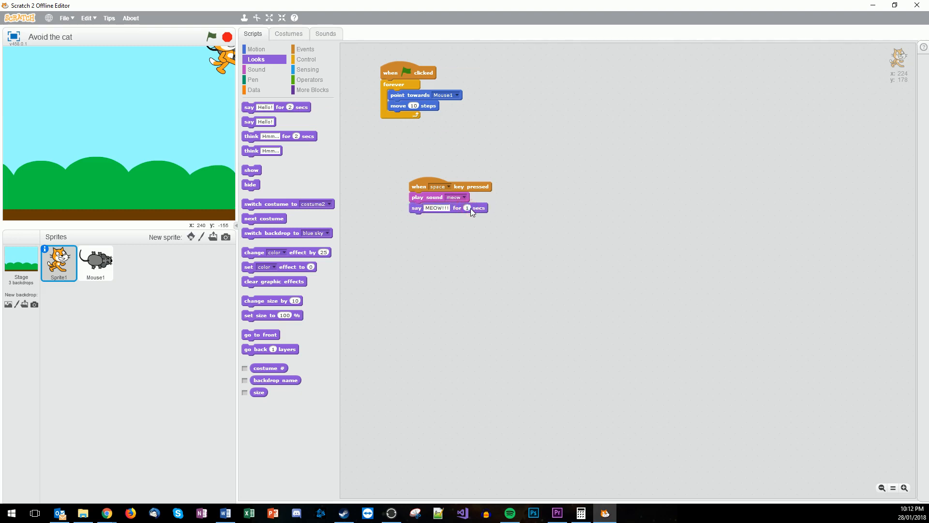
{"action": "left_click", "coordinate": [212, 36]}
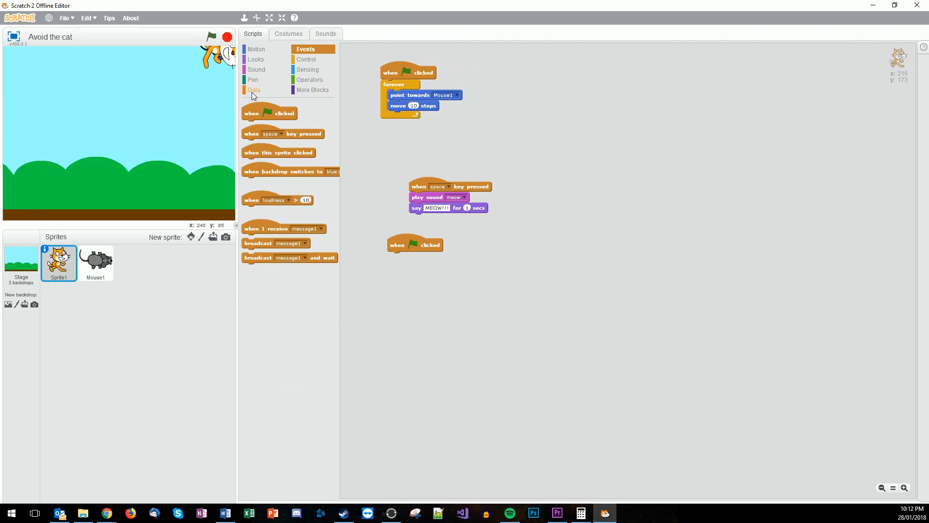
- Create a variable named count and set it to 1 under the second green-flag hat
{"action": "left_click", "coordinate": [253, 89]}
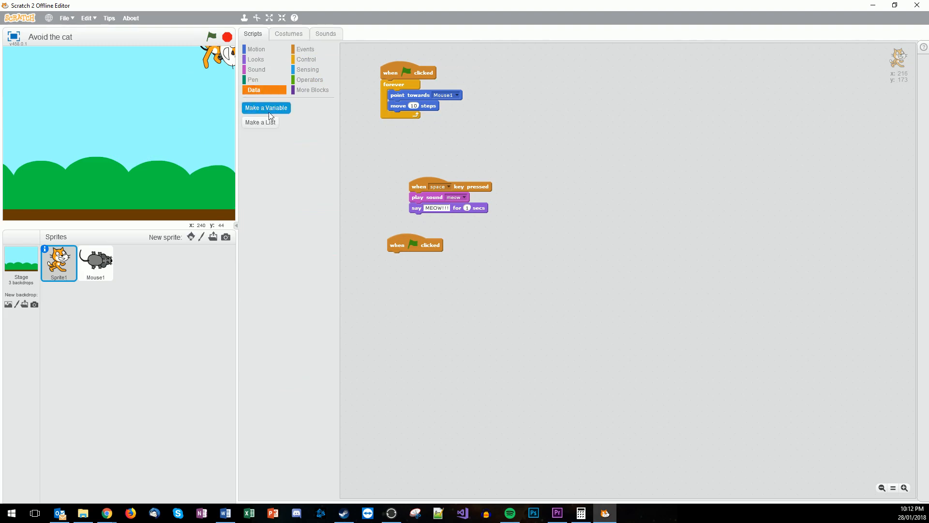
{"action": "left_click", "coordinate": [265, 108]}
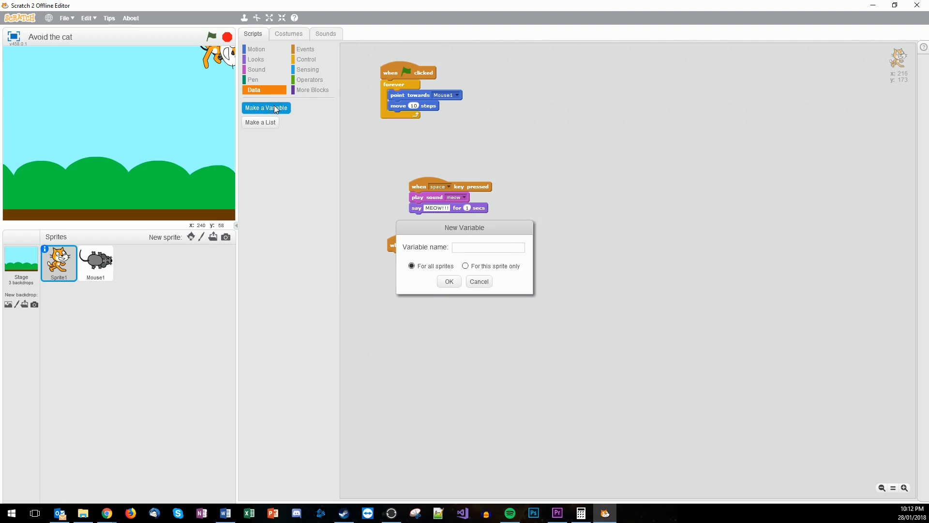
{"action": "type", "text": "count"}
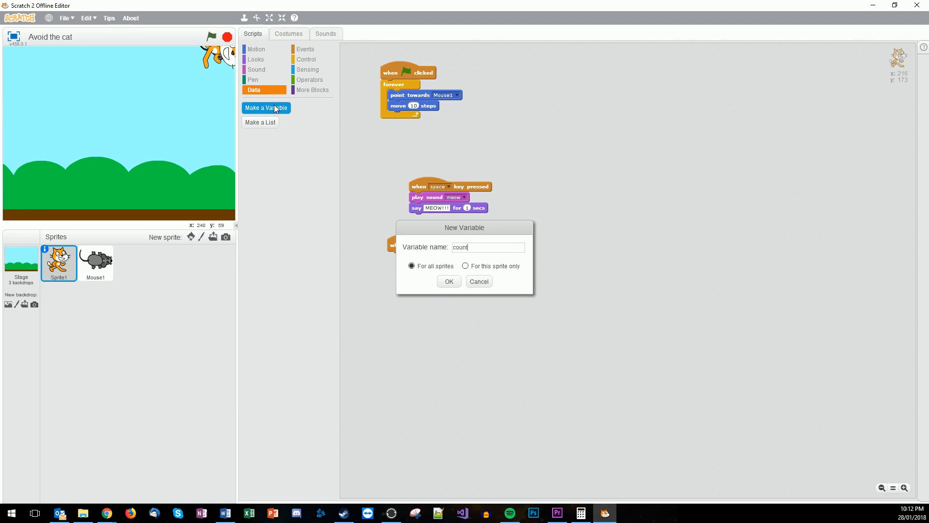
{"action": "left_click", "coordinate": [448, 280]}
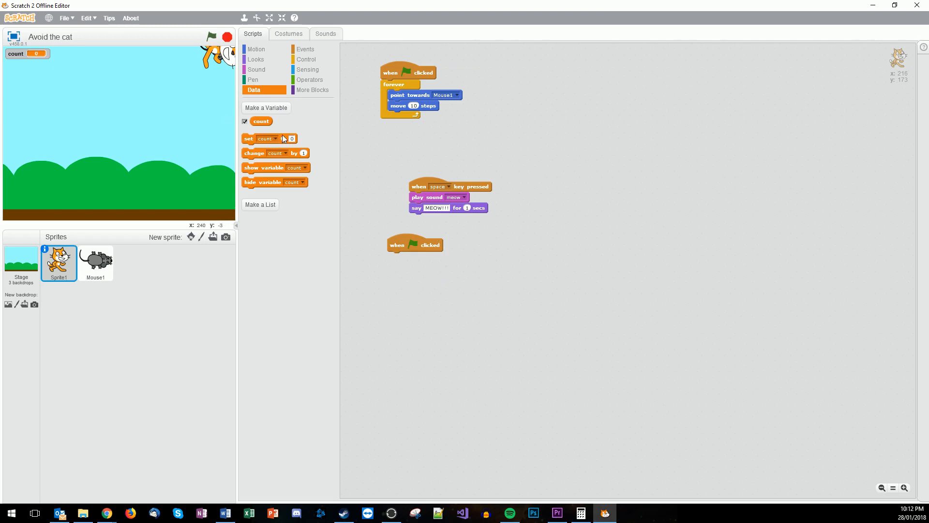
{"action": "left_click_drag", "start_coordinate": [270, 139], "coordinate": [415, 257]}
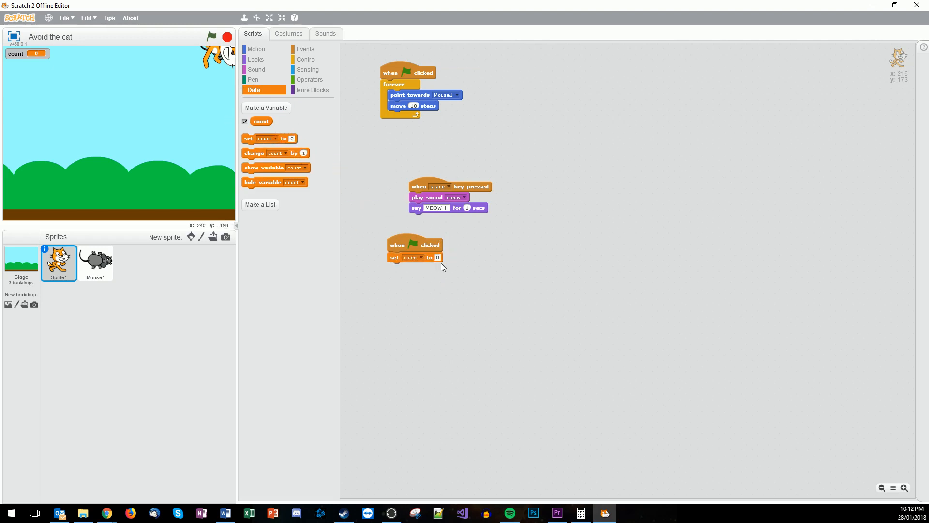
{"action": "type", "text": "1"}
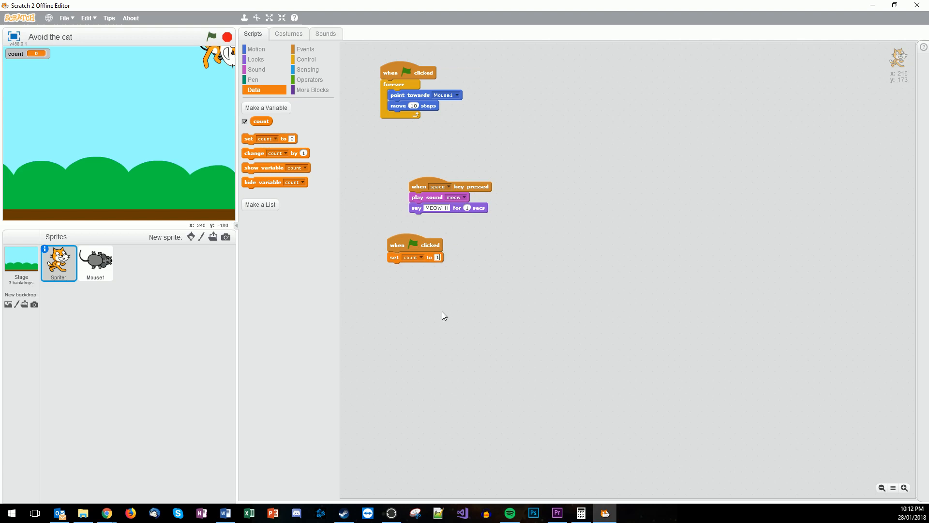
- Add a forever loop with an if checking 'touching Mouse1?' to the second script
{"action": "left_click", "coordinate": [307, 59]}
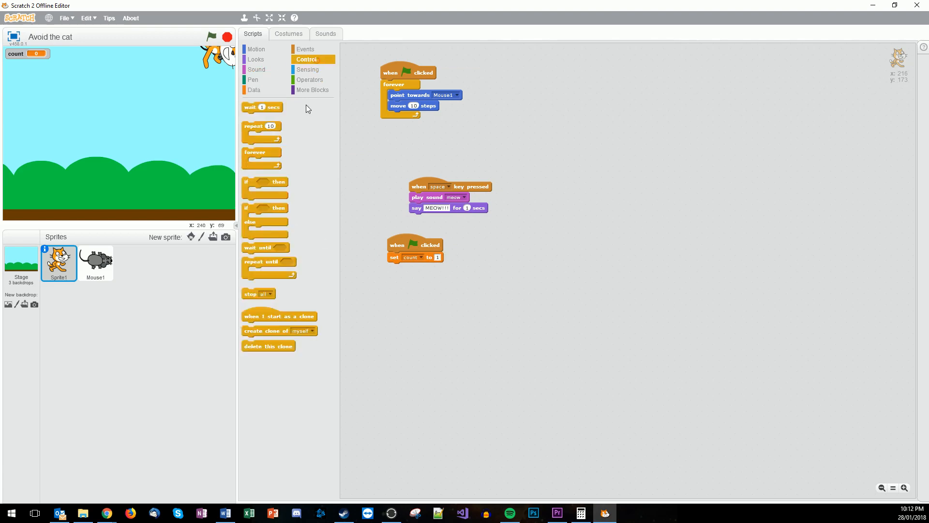
{"action": "left_click_drag", "start_coordinate": [261, 152], "coordinate": [406, 267]}
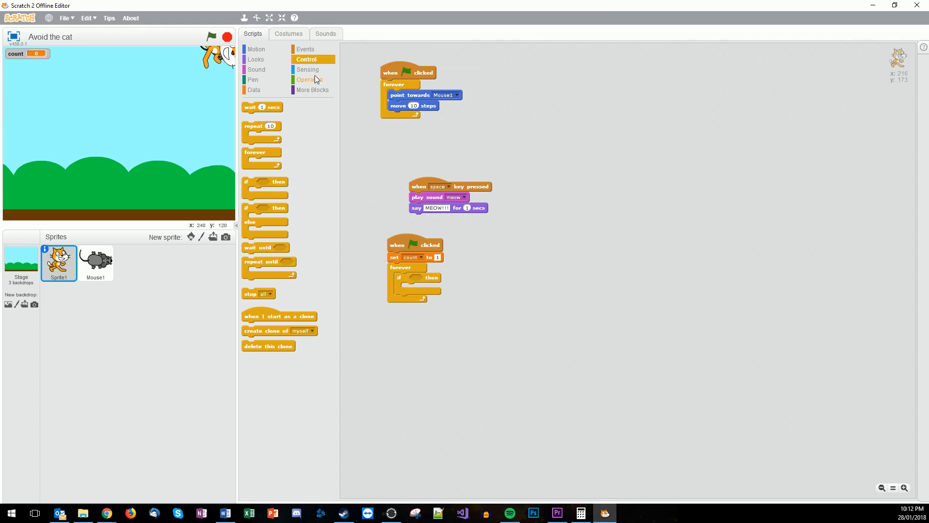
{"action": "left_click", "coordinate": [307, 70]}
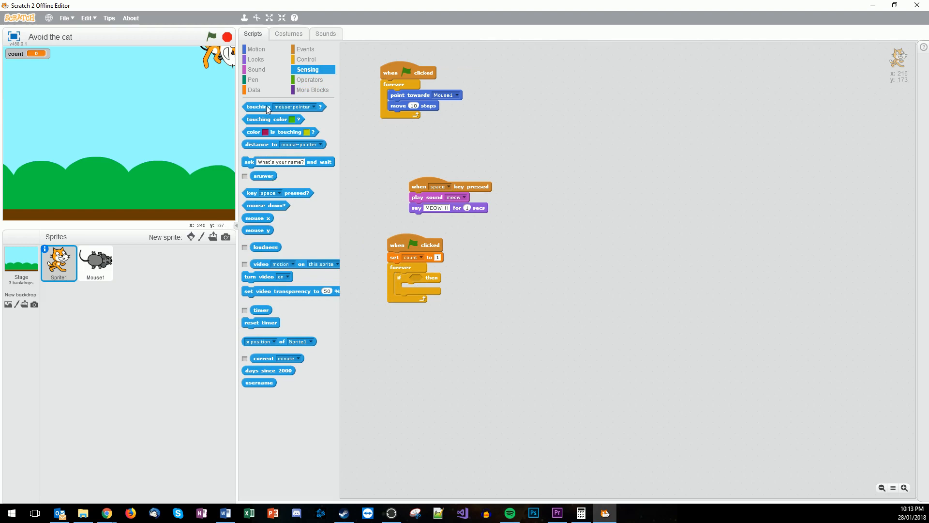
{"action": "left_click_drag", "start_coordinate": [256, 107], "coordinate": [447, 279]}
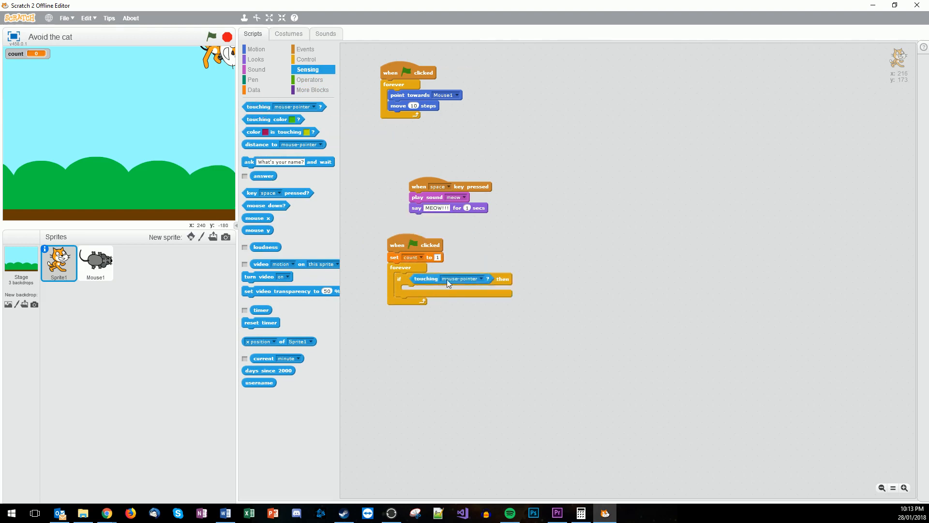
{"action": "left_click", "coordinate": [210, 37]}
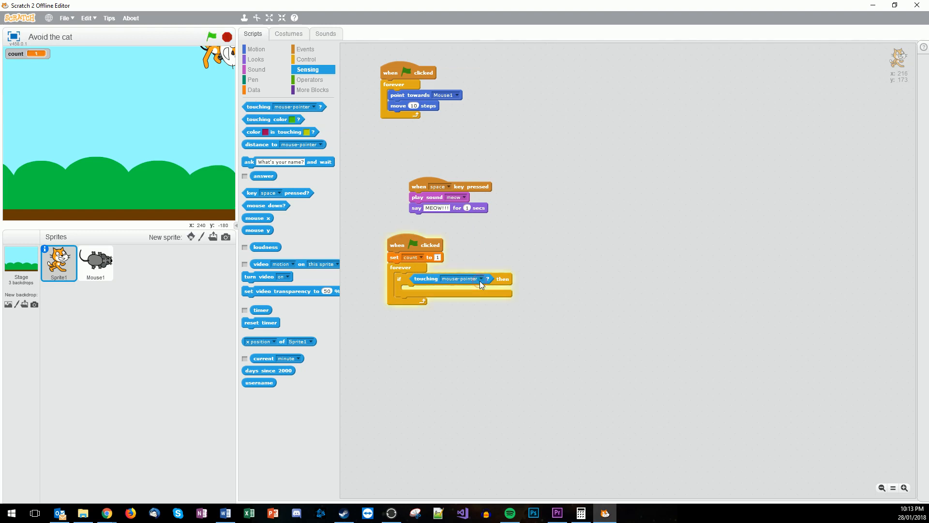
{"action": "left_click", "coordinate": [485, 279]}
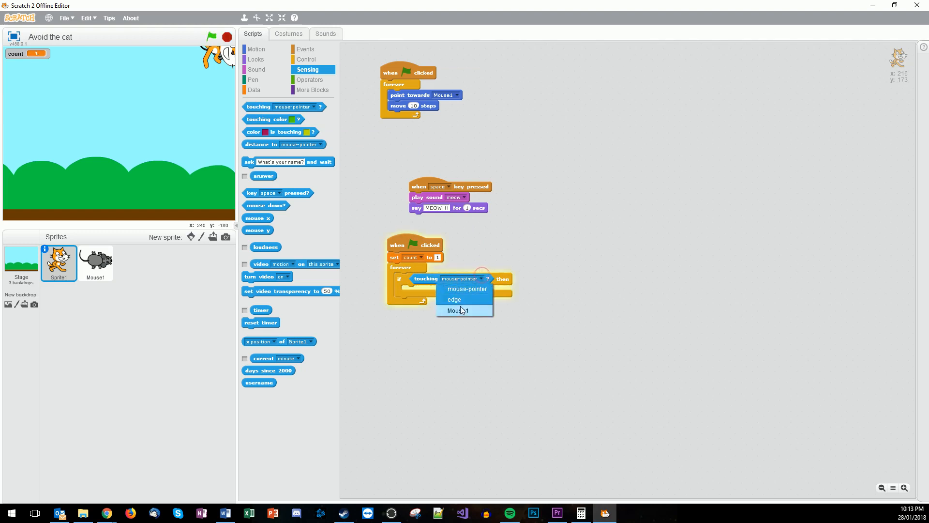
{"action": "left_click", "coordinate": [458, 310]}
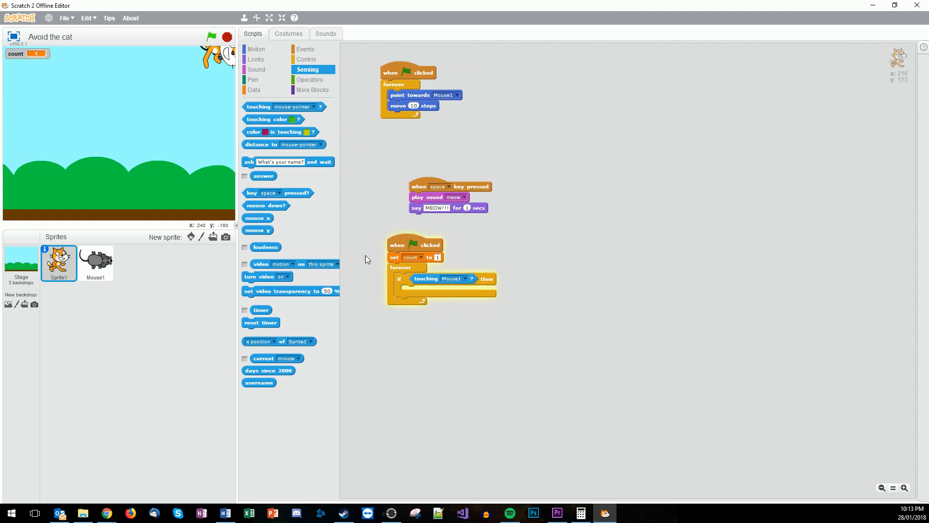
- Put 'change count by 1' inside the if so touching Mouse1 increases count
{"action": "left_click", "coordinate": [253, 89]}
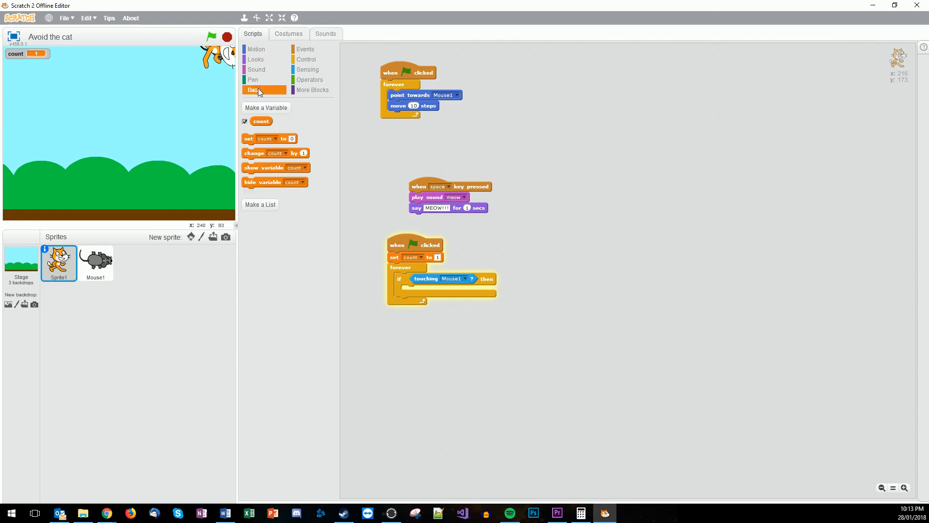
{"action": "left_click_drag", "start_coordinate": [276, 153], "coordinate": [364, 195]}
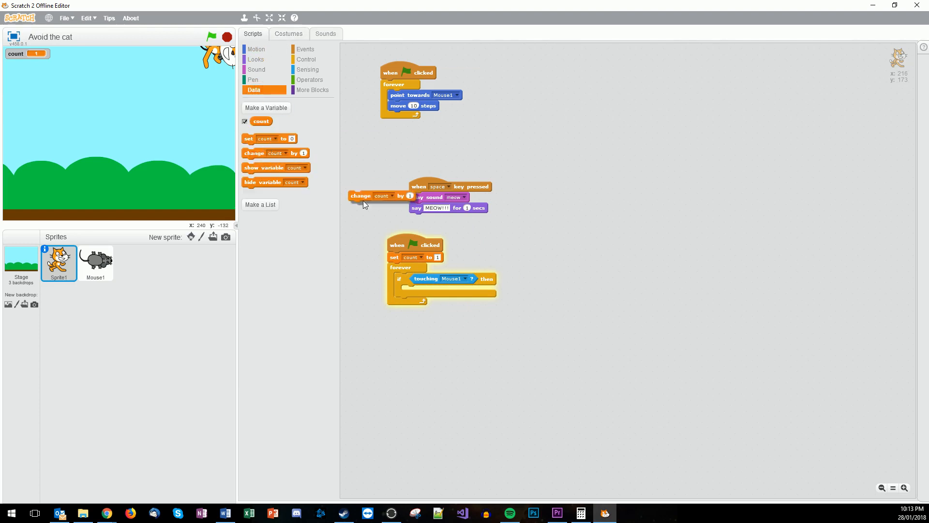
{"action": "left_click_drag", "start_coordinate": [360, 195], "coordinate": [427, 286]}
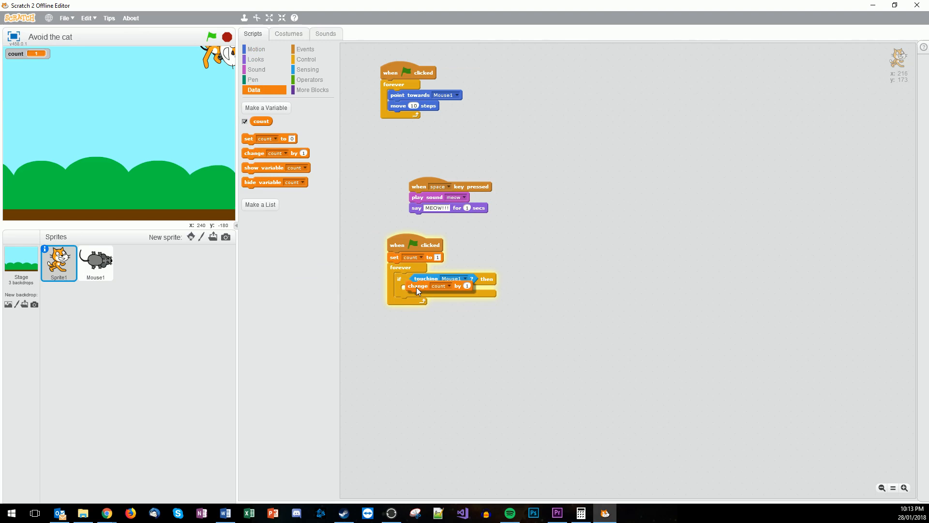
{"action": "left_click", "coordinate": [306, 59]}
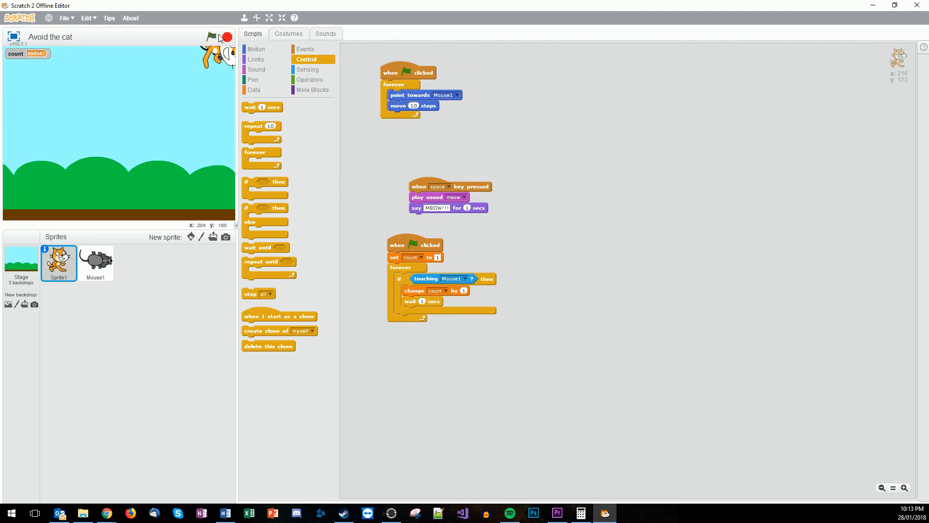
- Run the game so the cat chases Mouse1 while the count display climbs
{"action": "left_click", "coordinate": [212, 36]}
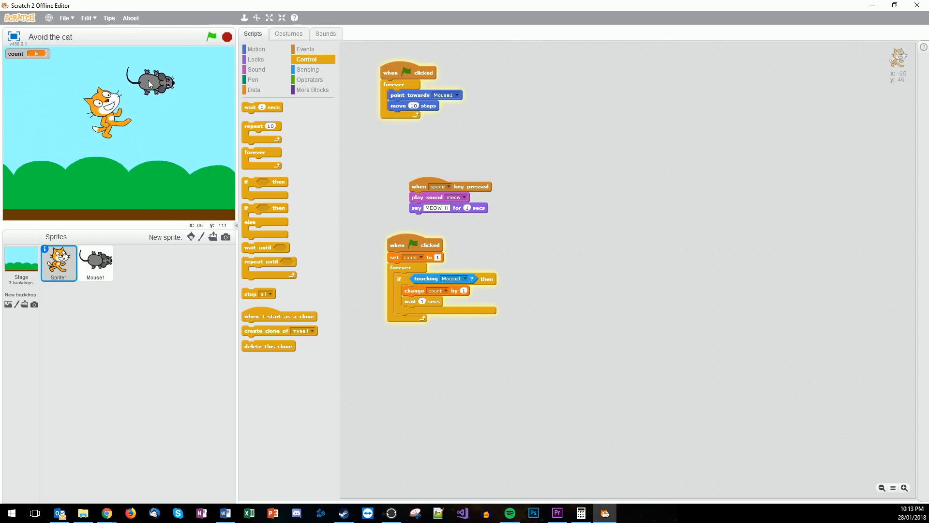
{"action": "left_click", "coordinate": [212, 36]}
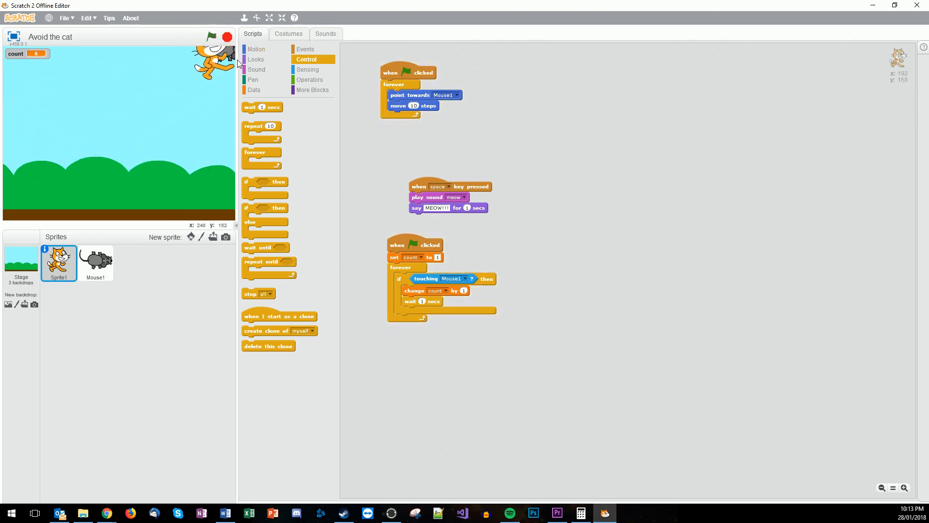